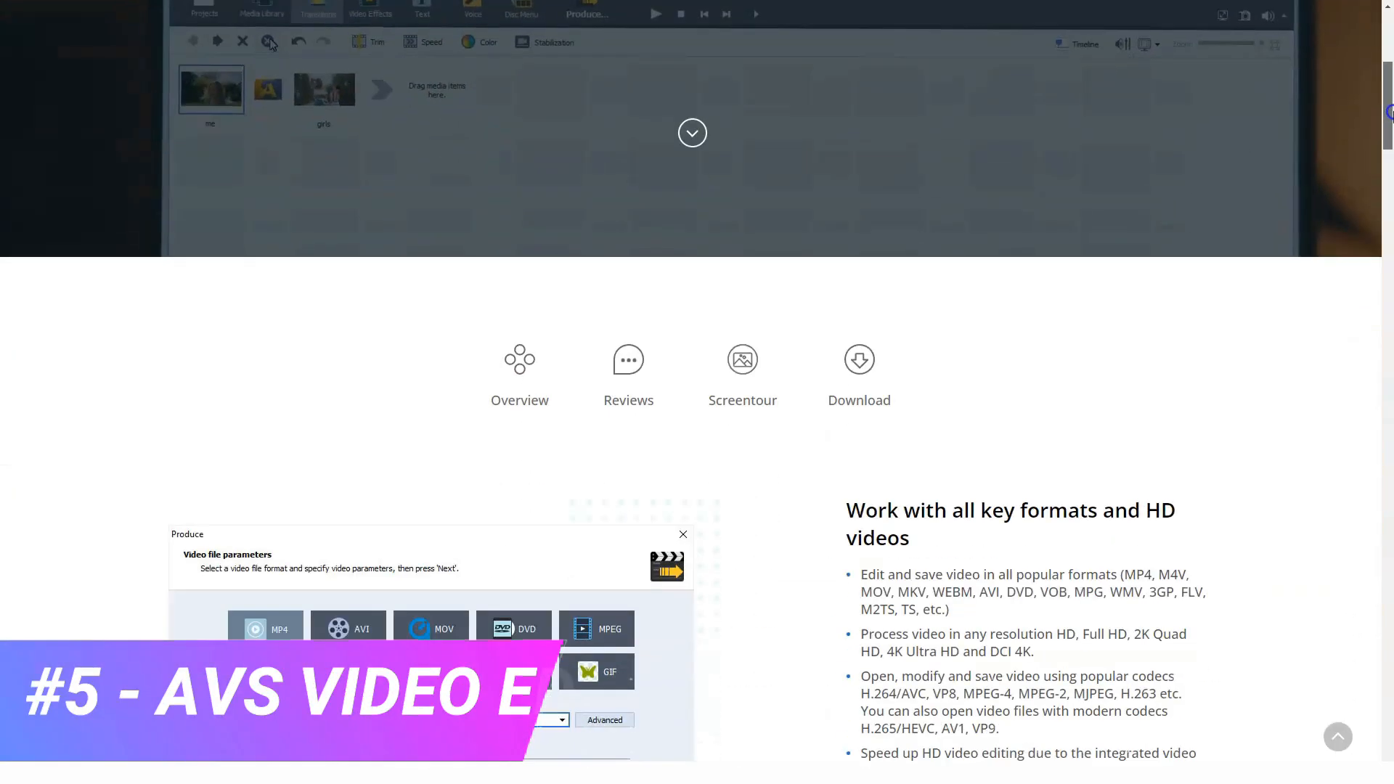
- Scroll the AVS Video Editor page past supported formats and HD videos to Record your video
scroll("down", 3)
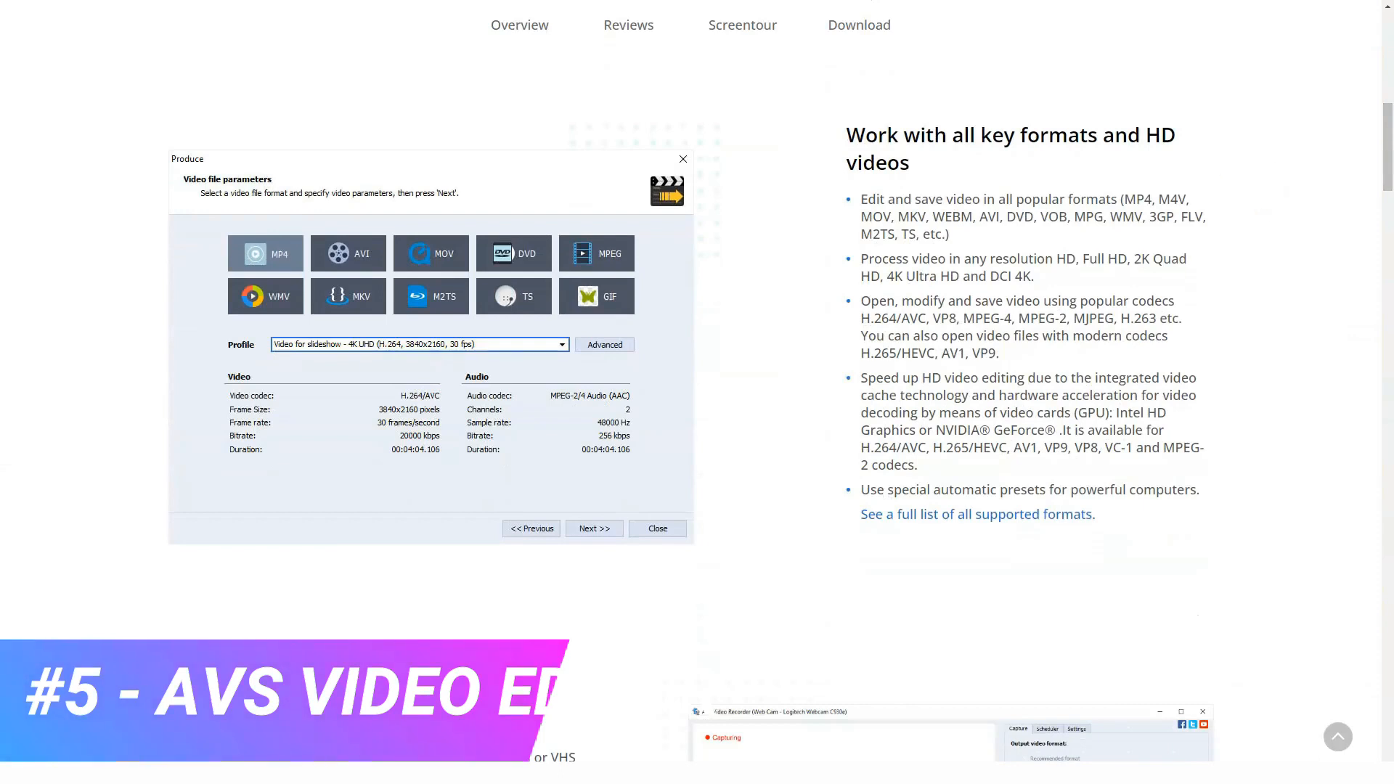
scroll("down", 3)
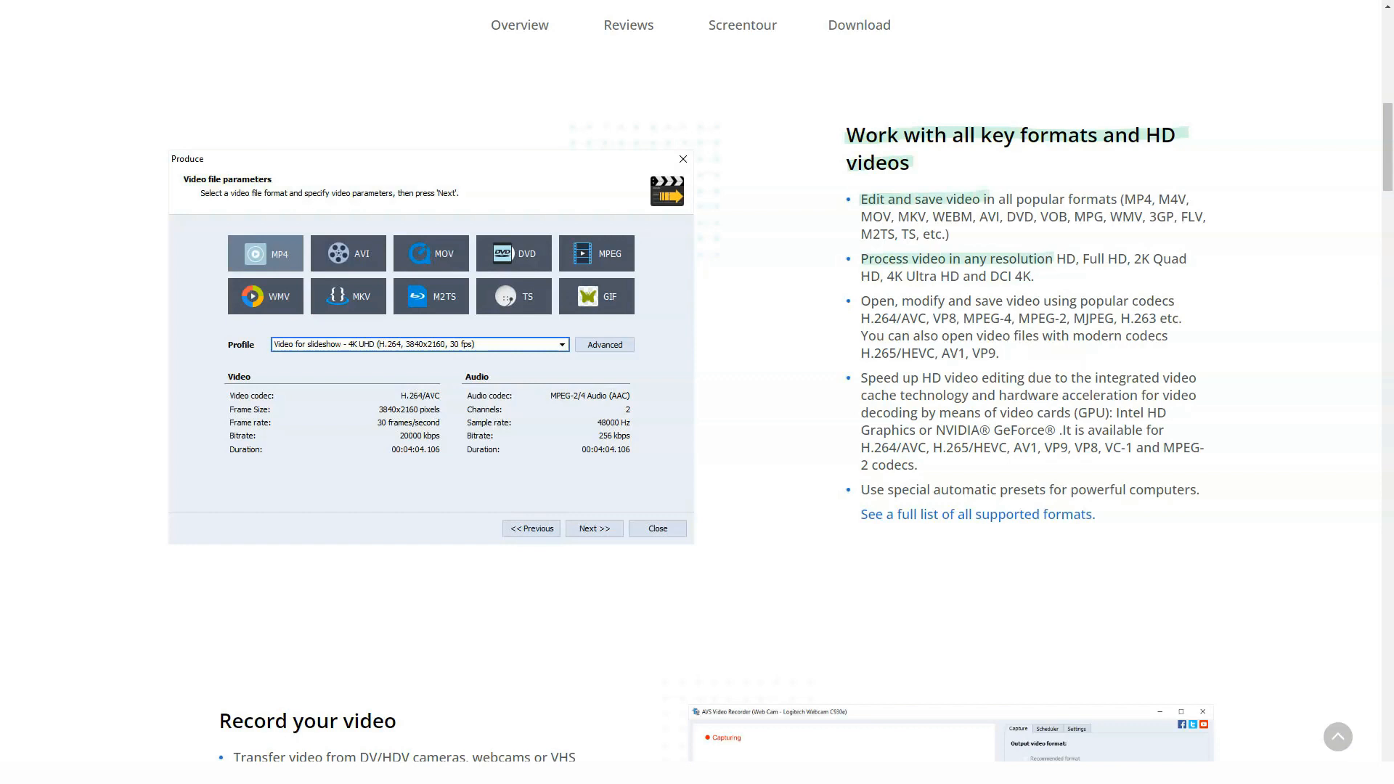
mouse_move(923, 301)
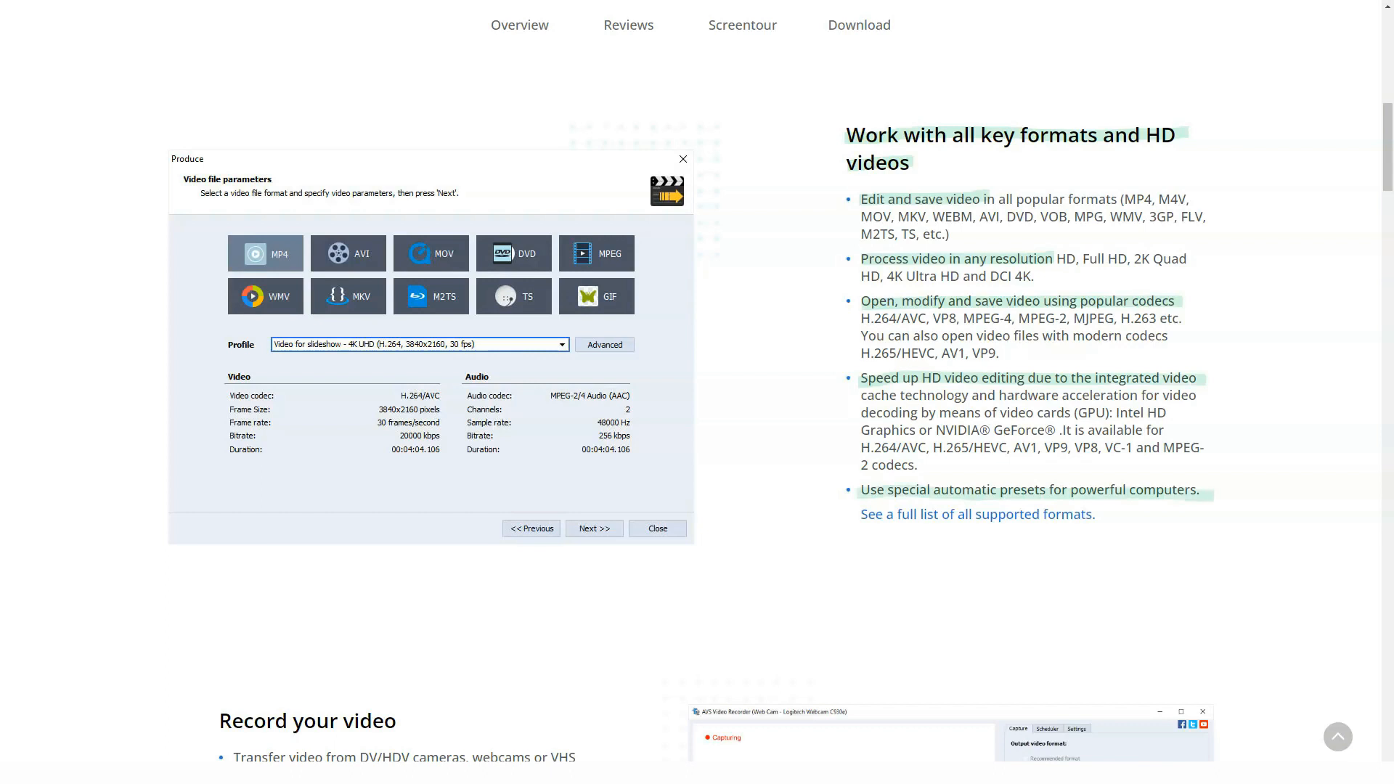
scroll("down", 3)
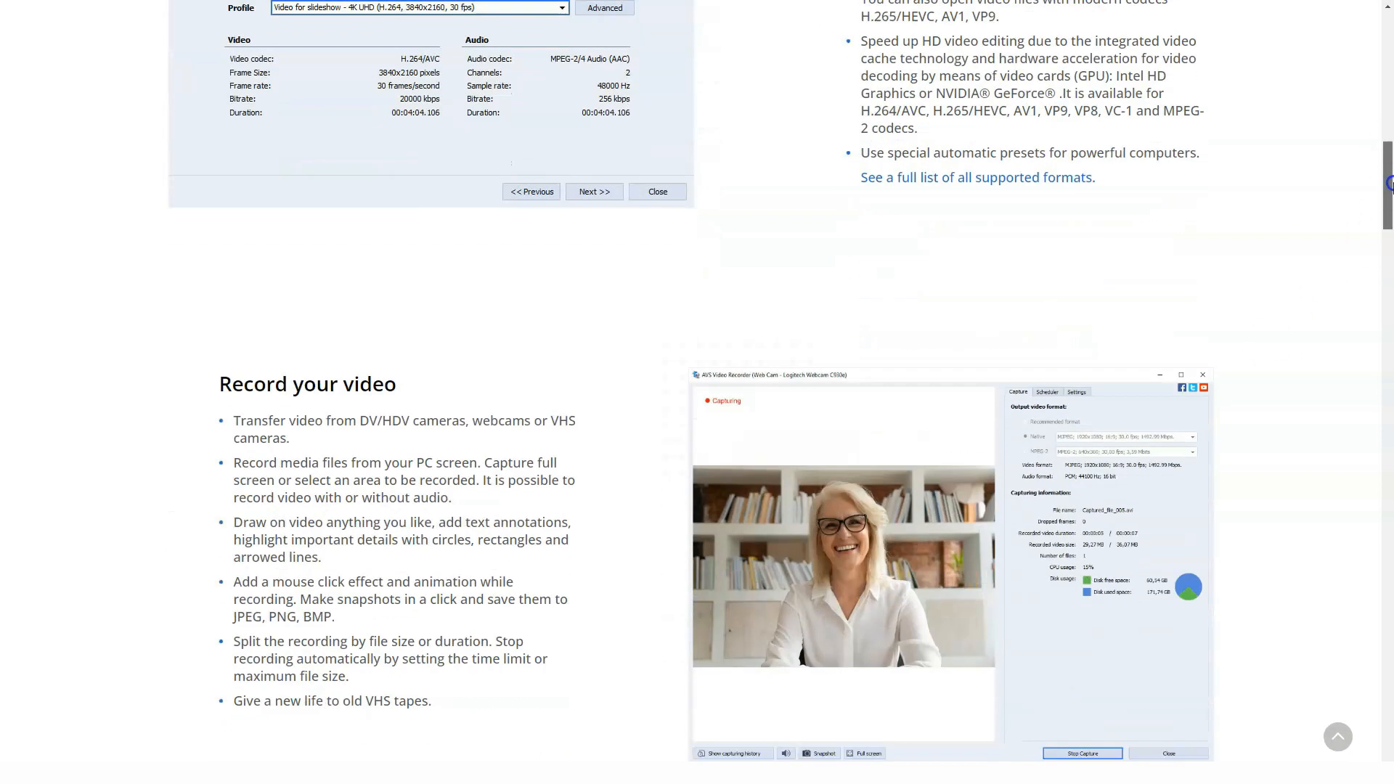
- Scroll through AVS's Record, Professional editing and Share sections to the FAQ list
scroll("down", 3)
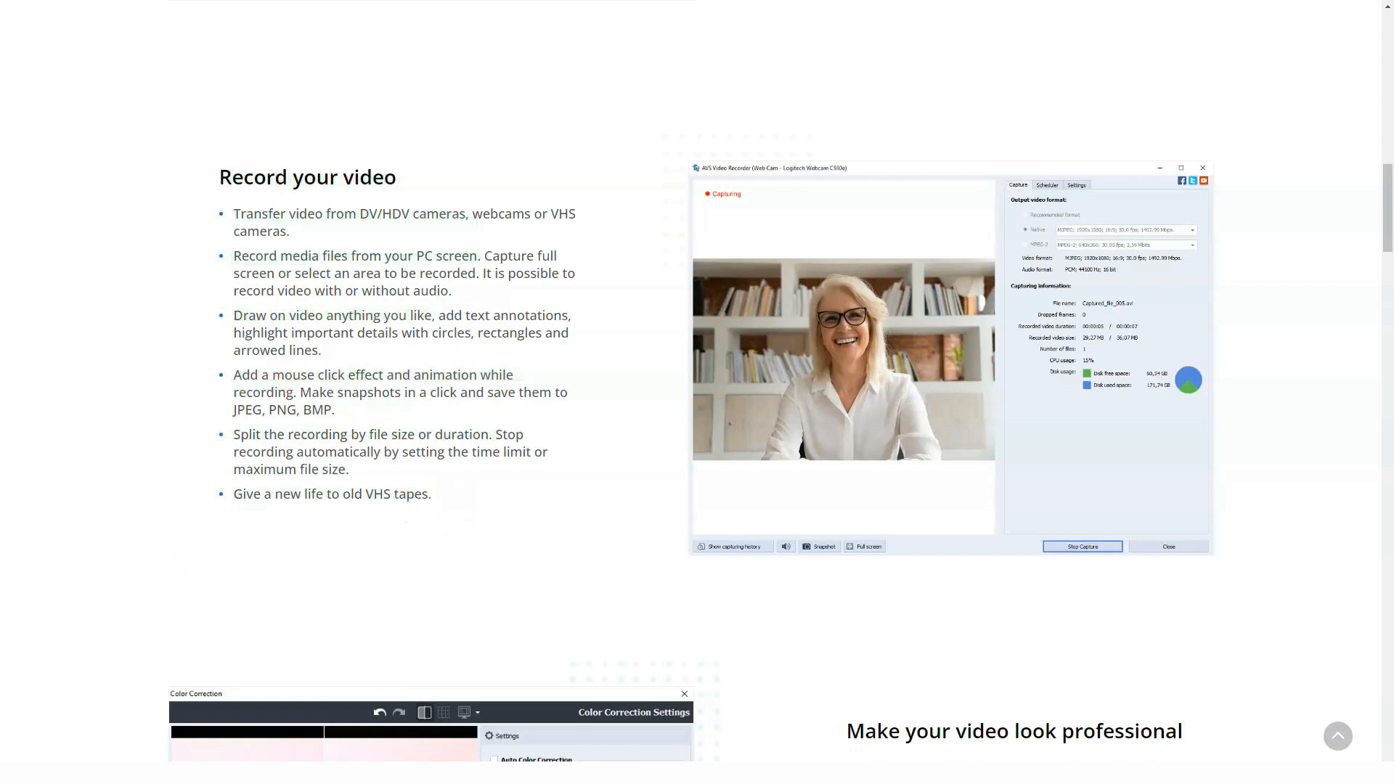
scroll("down", 3)
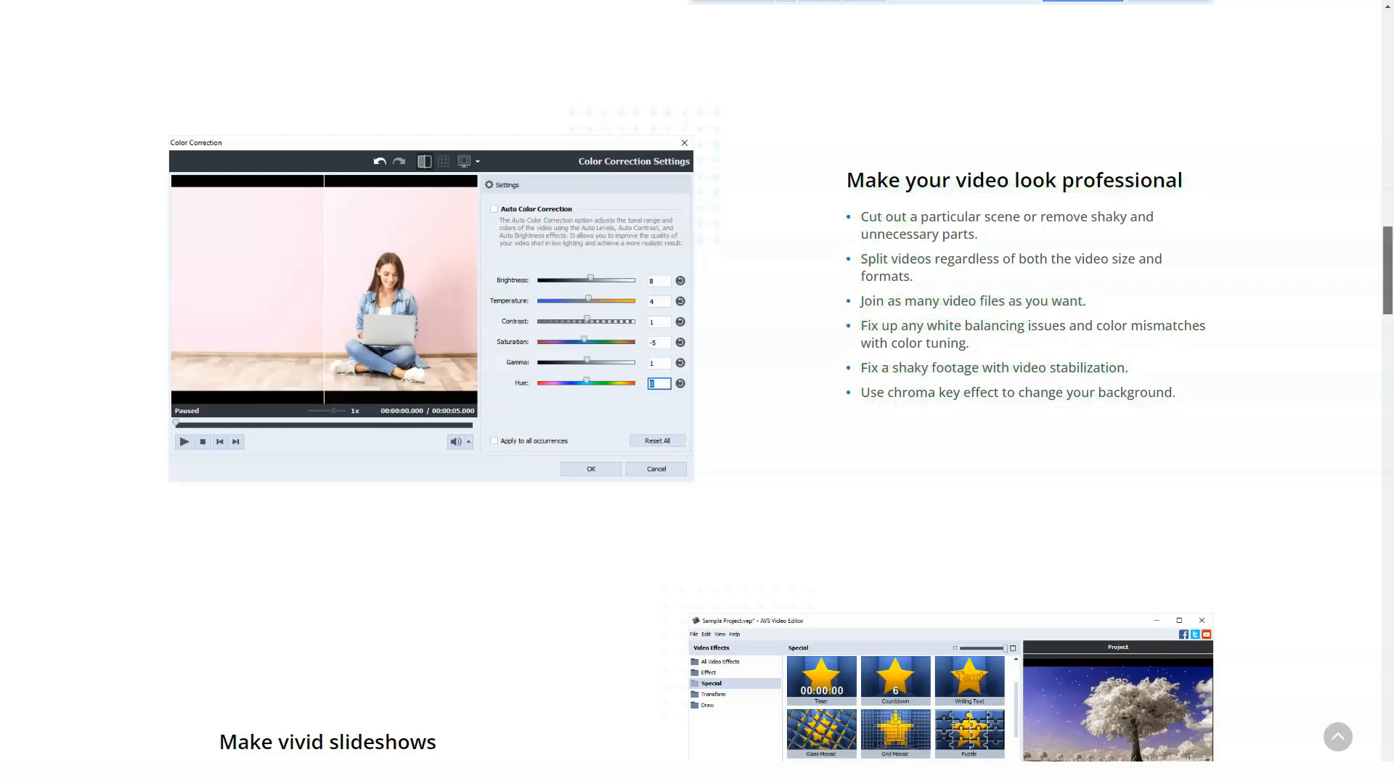
scroll("down", 3)
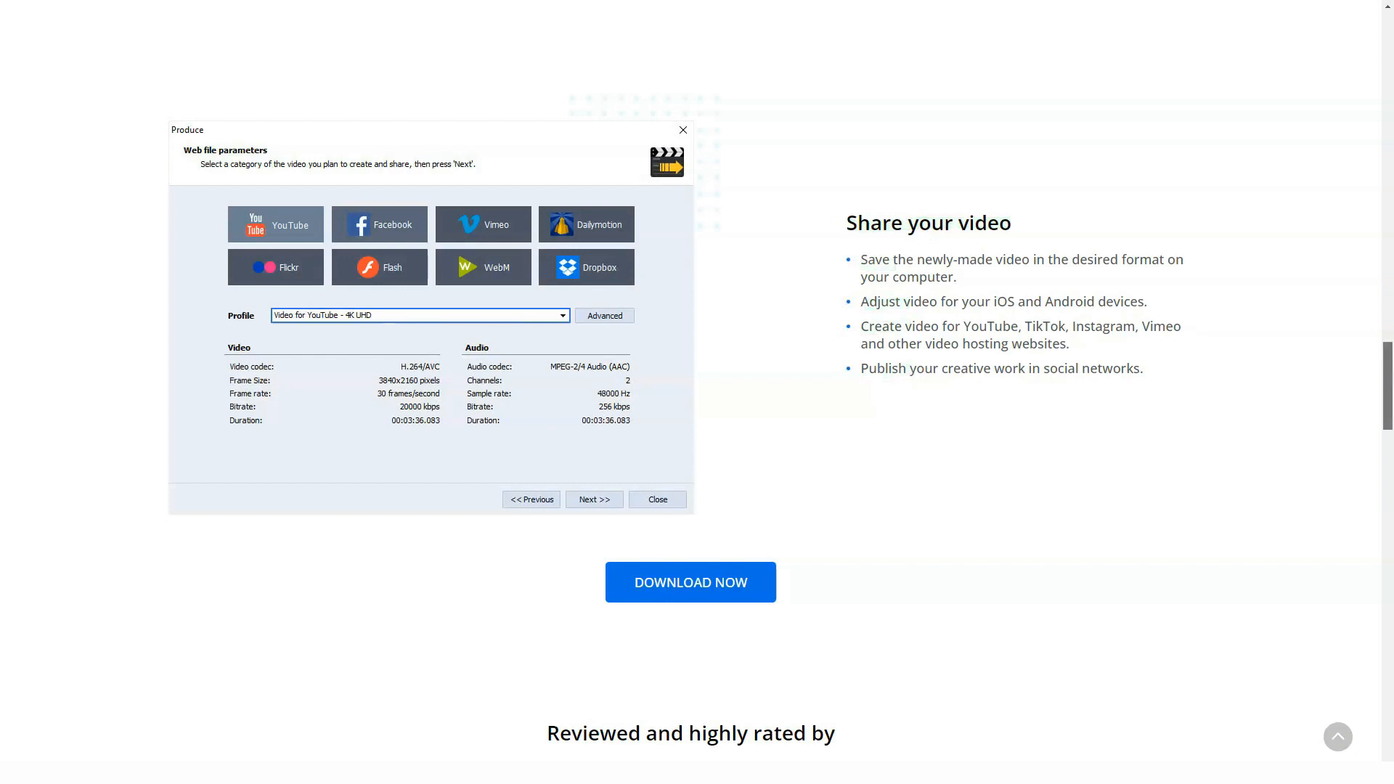
scroll("down", 3)
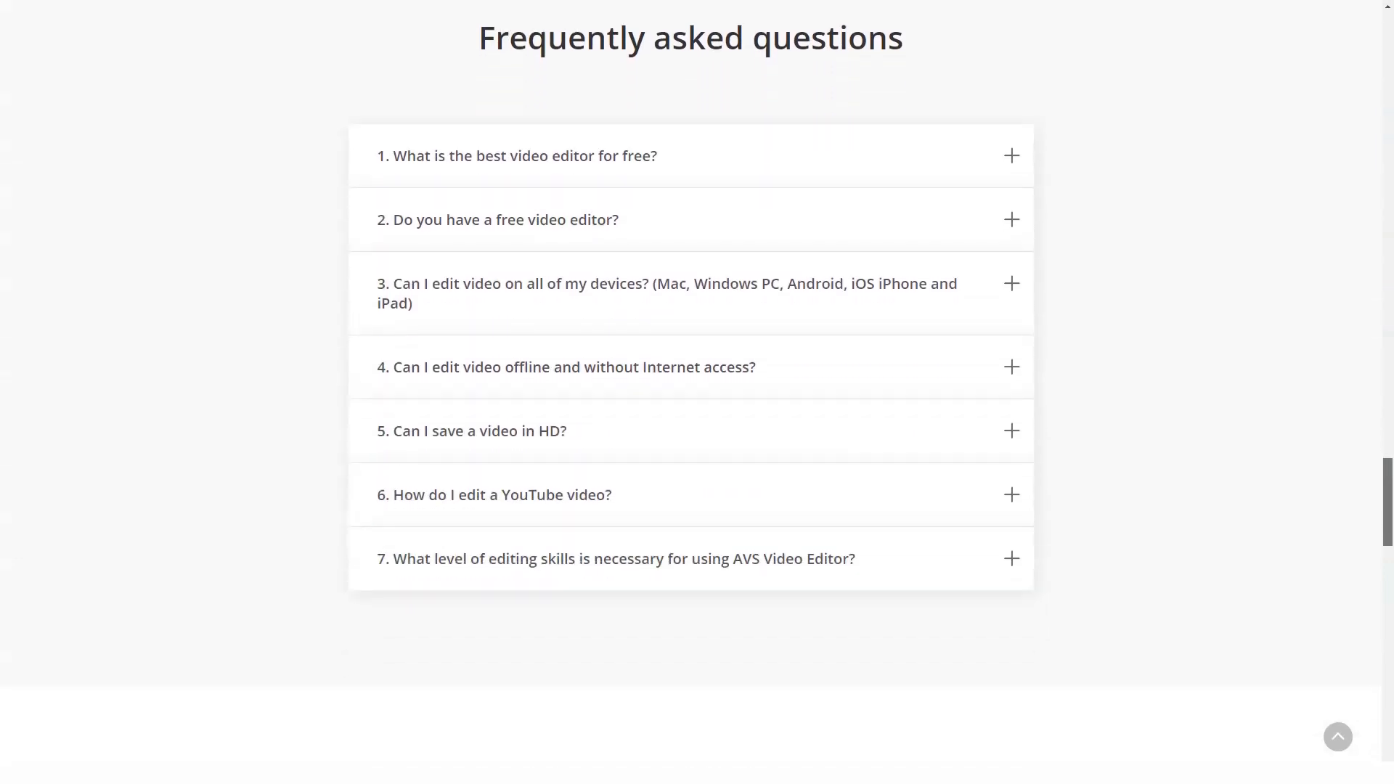
scroll("up", 3)
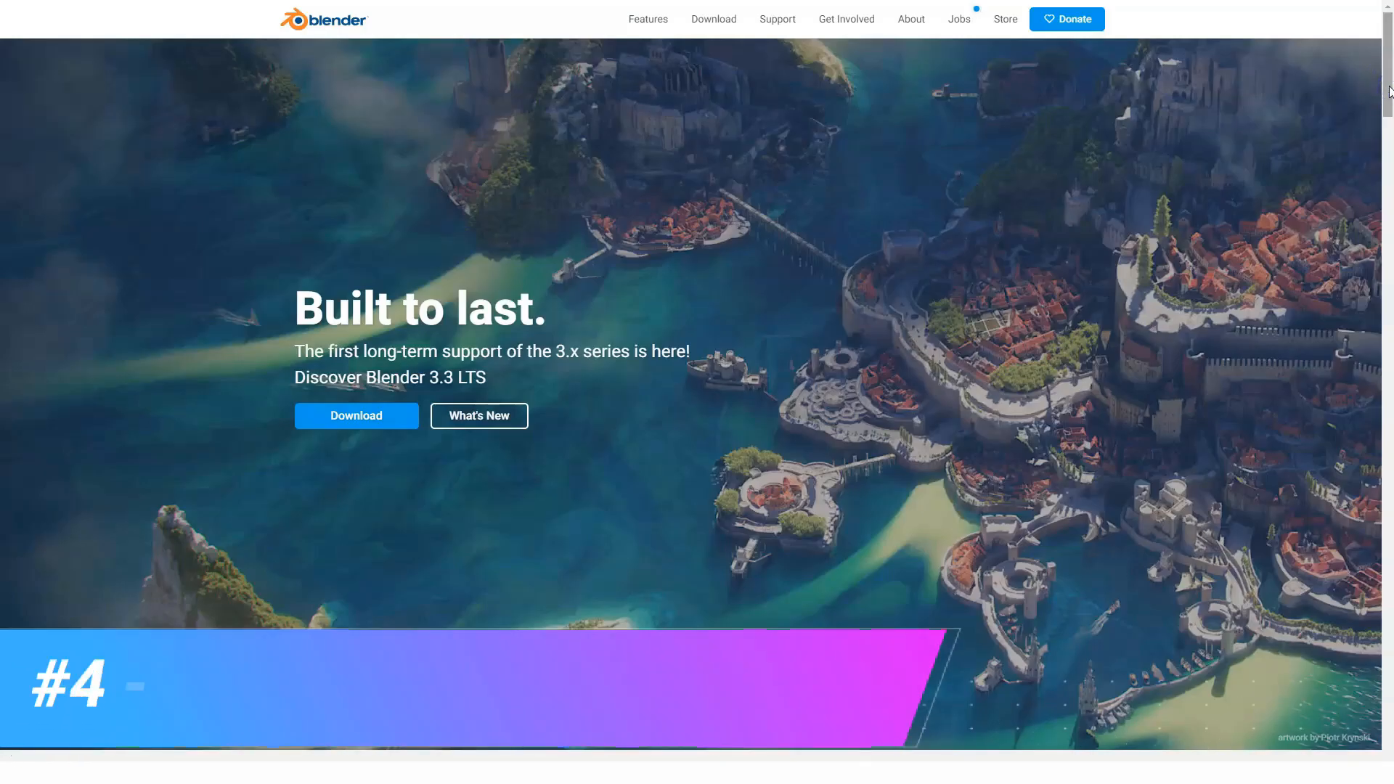
- Scroll Blender's homepage past news, industry, people and ecosystem to Everything You Need
scroll("down", 3)
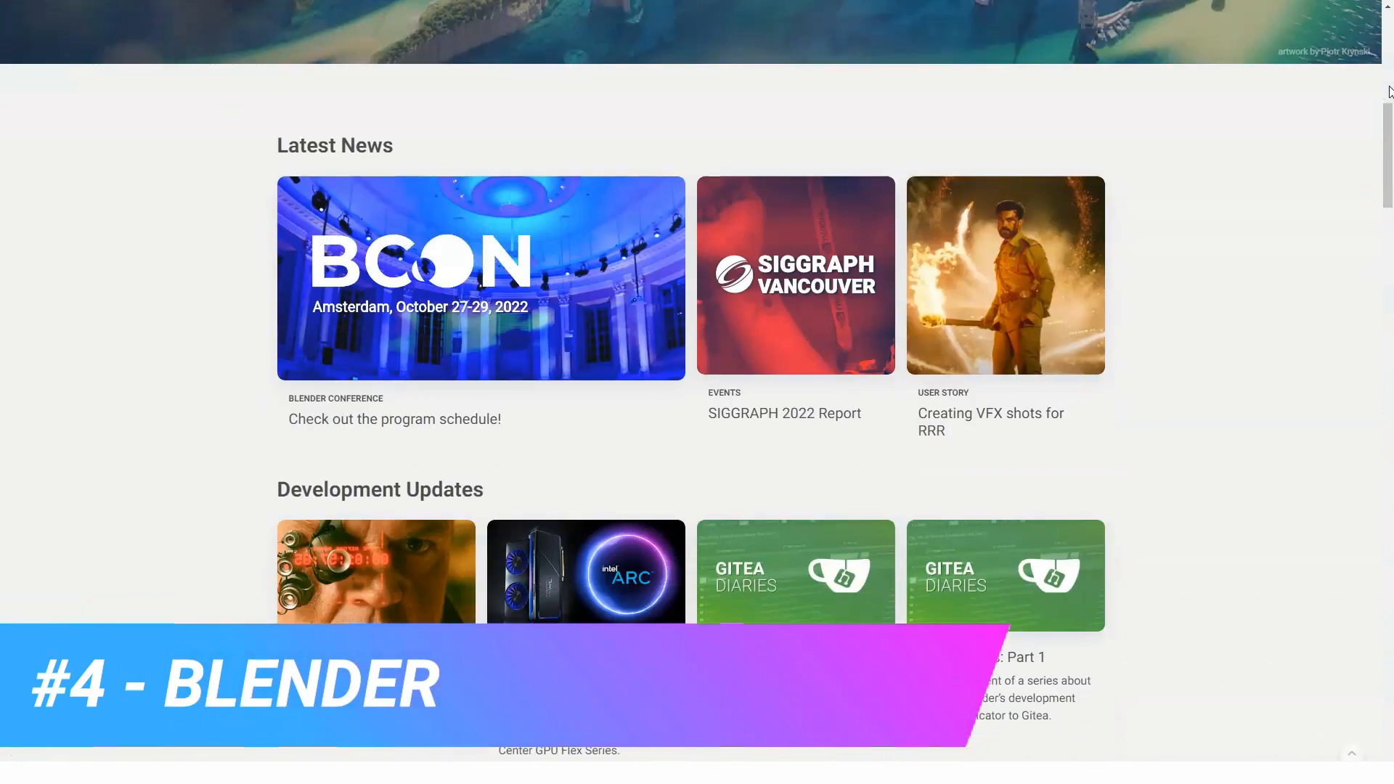
scroll("down", 3)
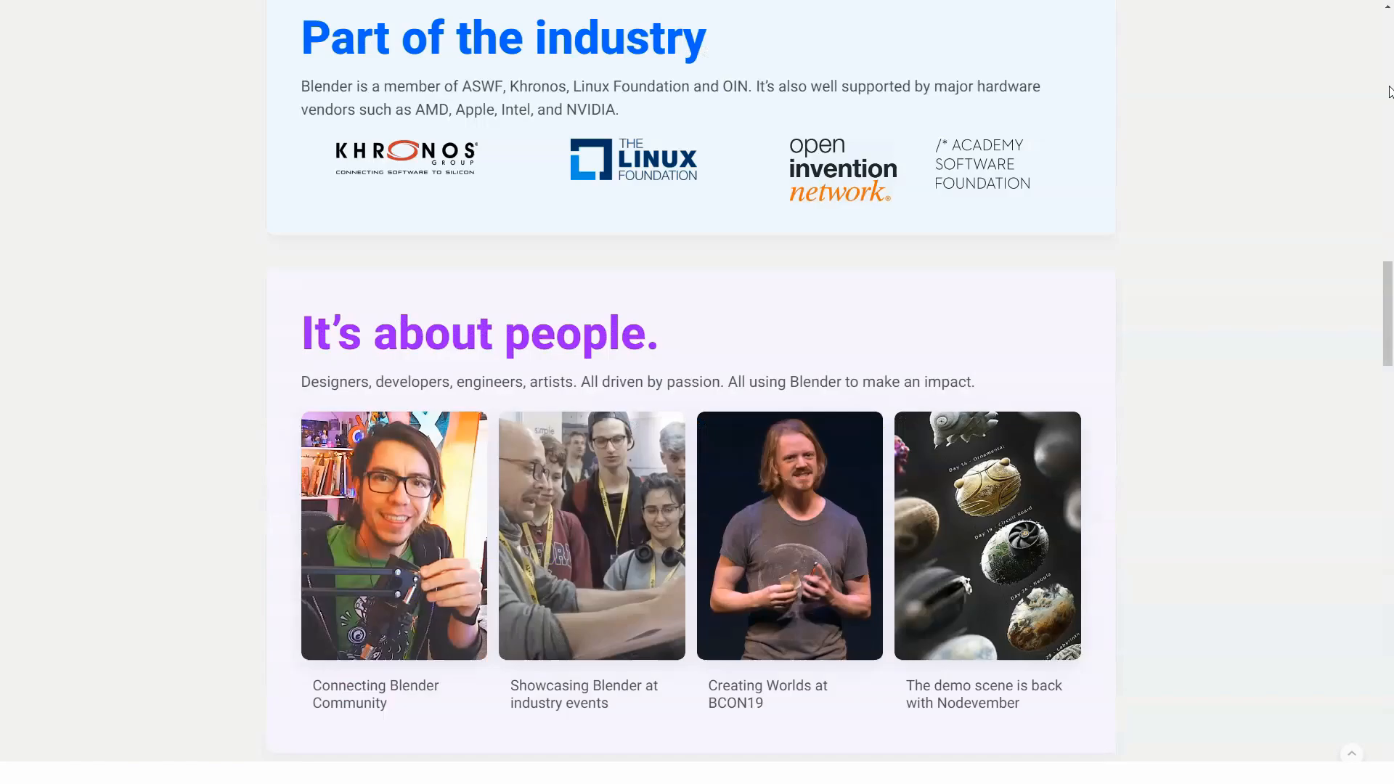
scroll("down", 3)
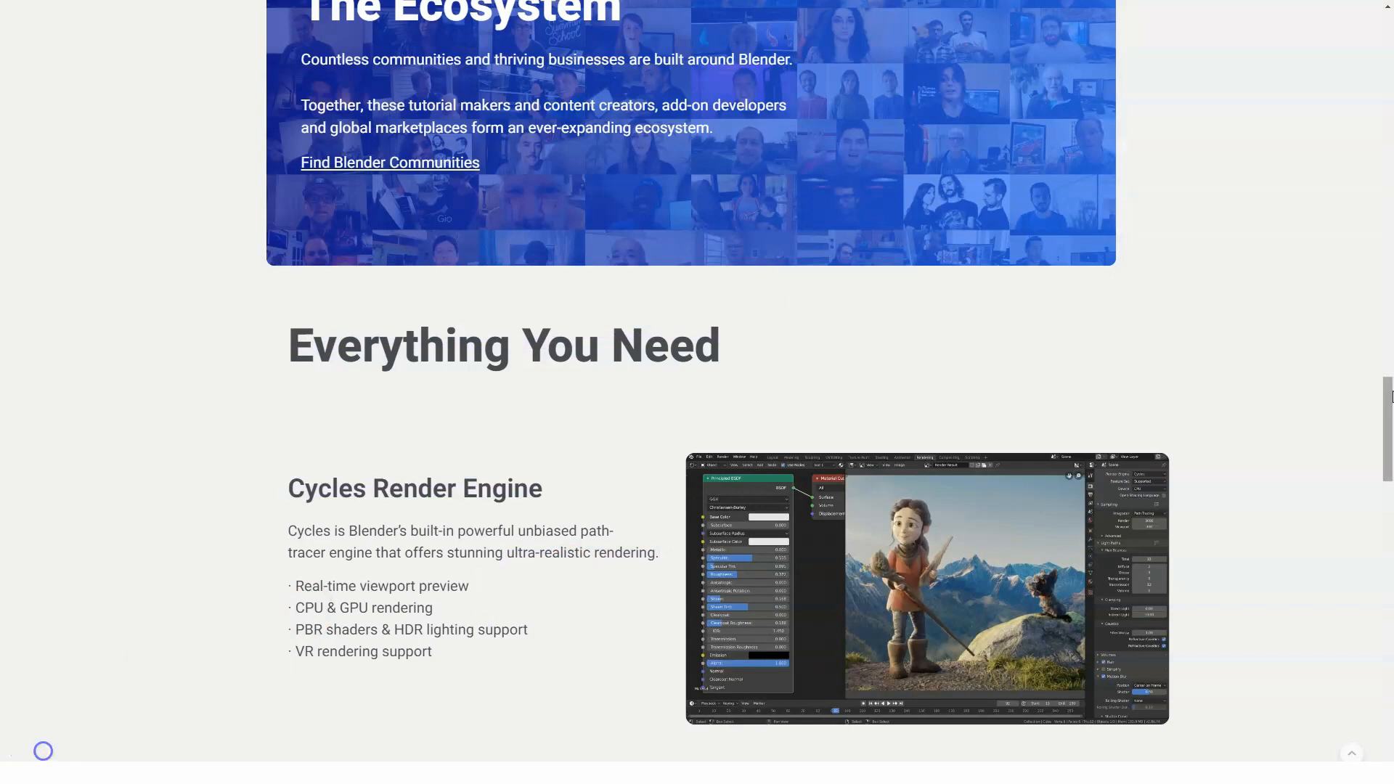
- Scroll through Blender's Modeling, VFX, Animation, Story Art and Make it Your Own sections to the footer
scroll("down", 3)
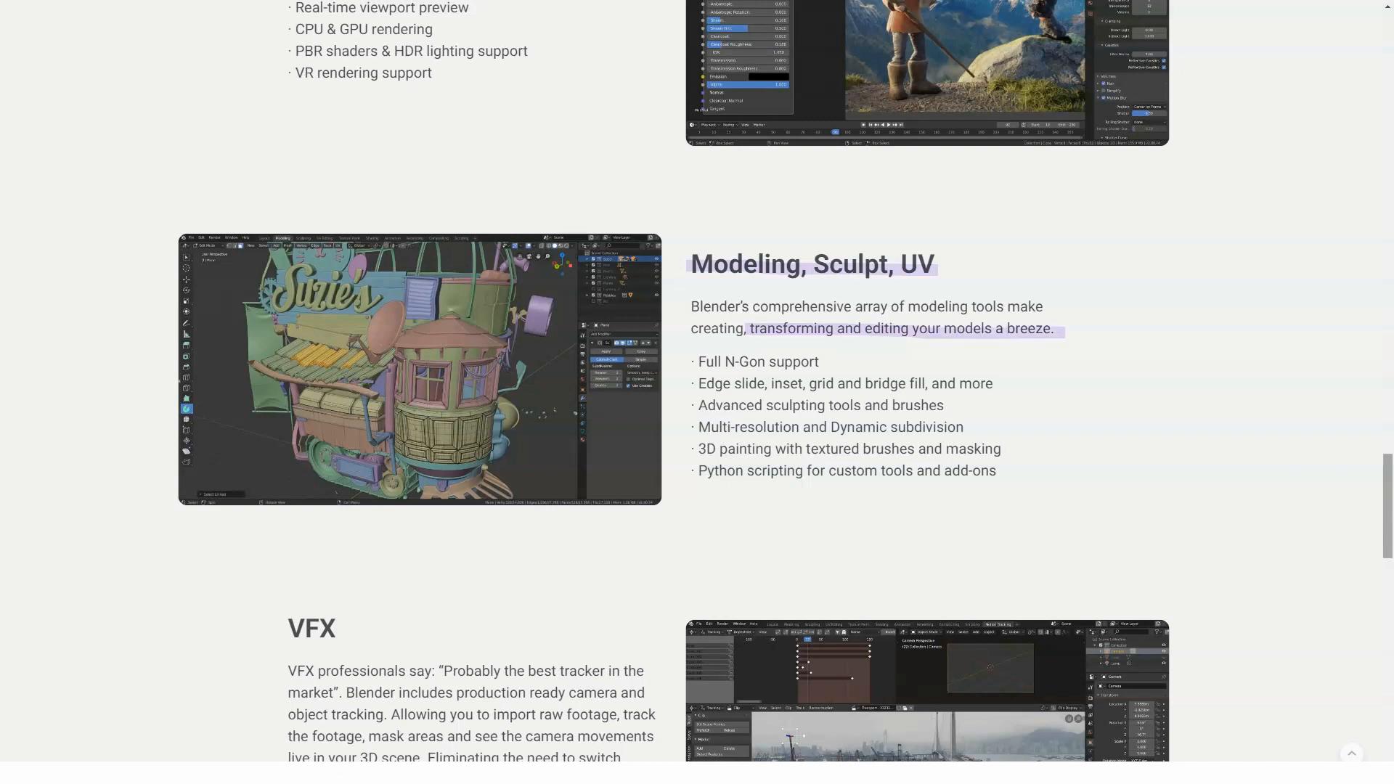
scroll("down", 3)
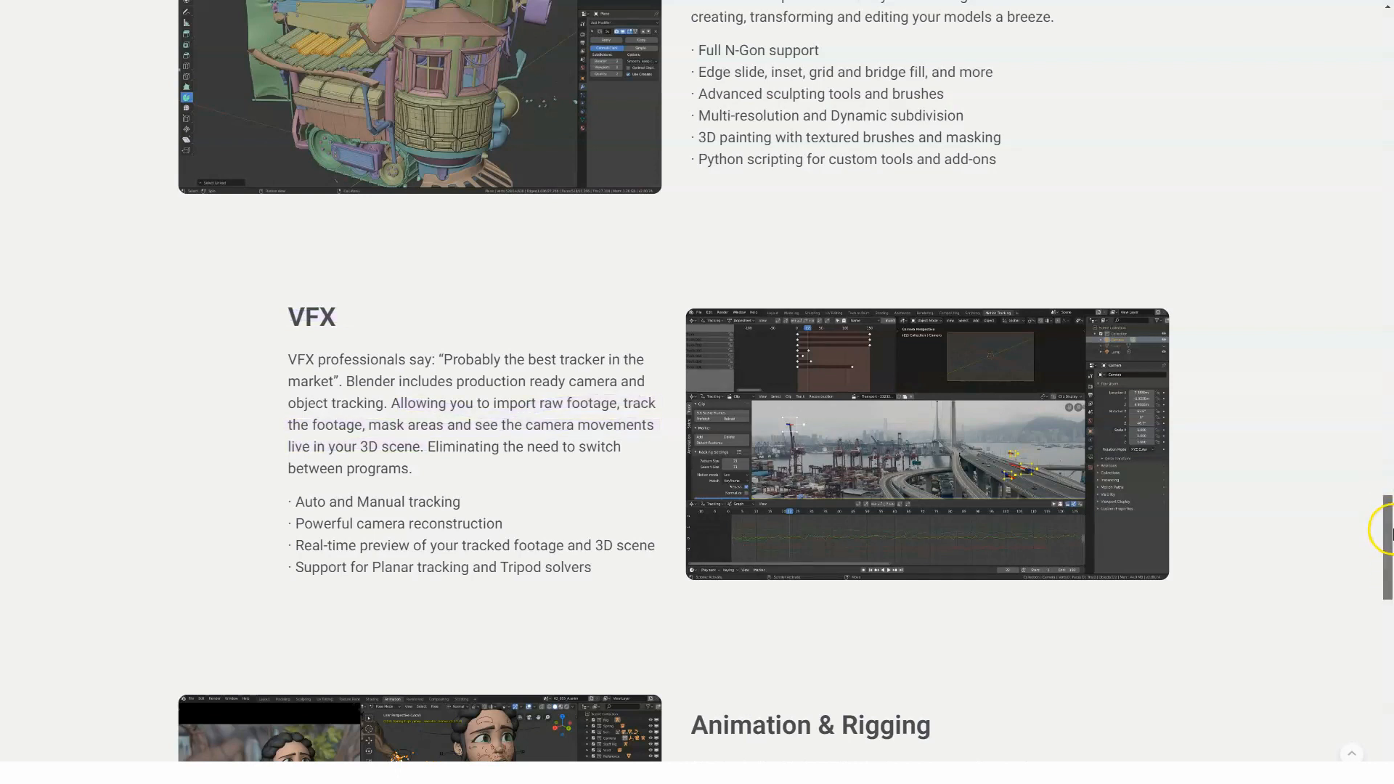
scroll("down", 3)
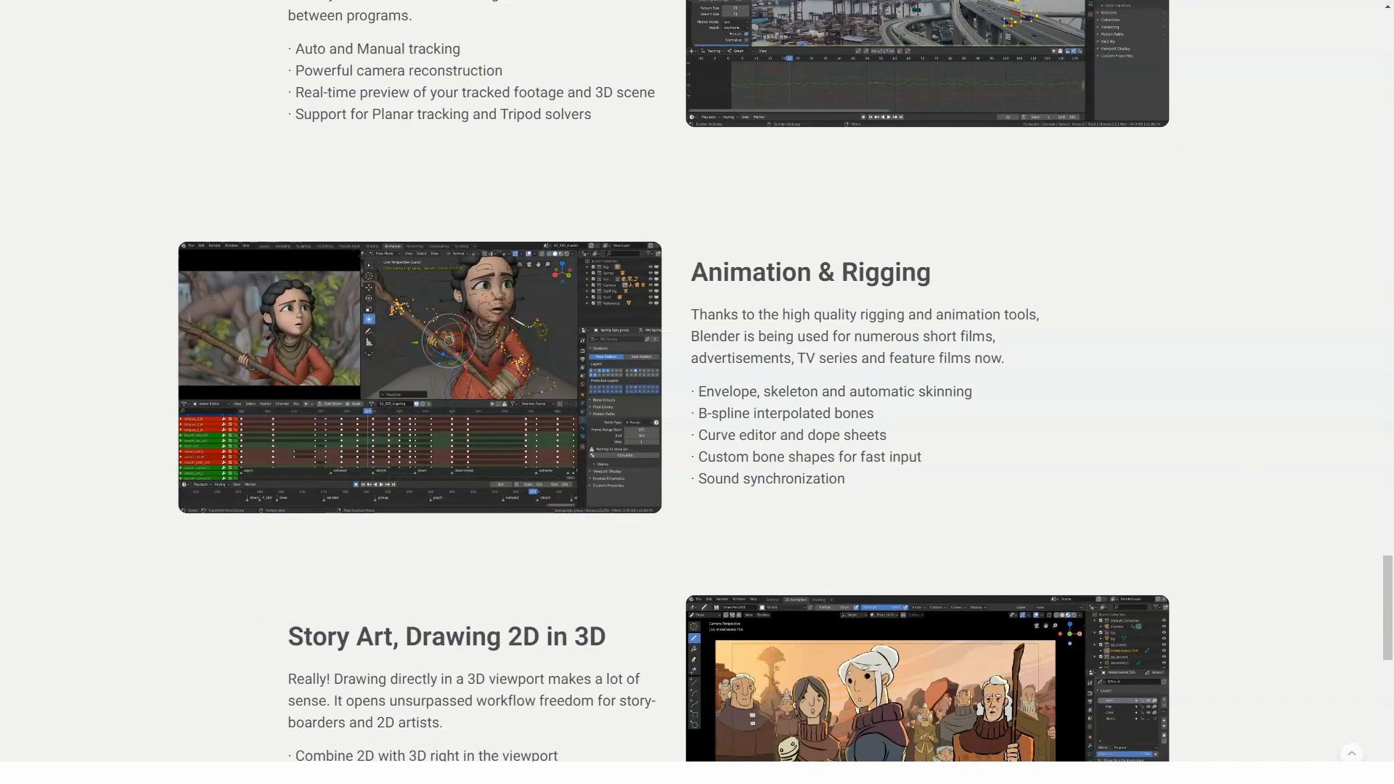
double_click(711, 336)
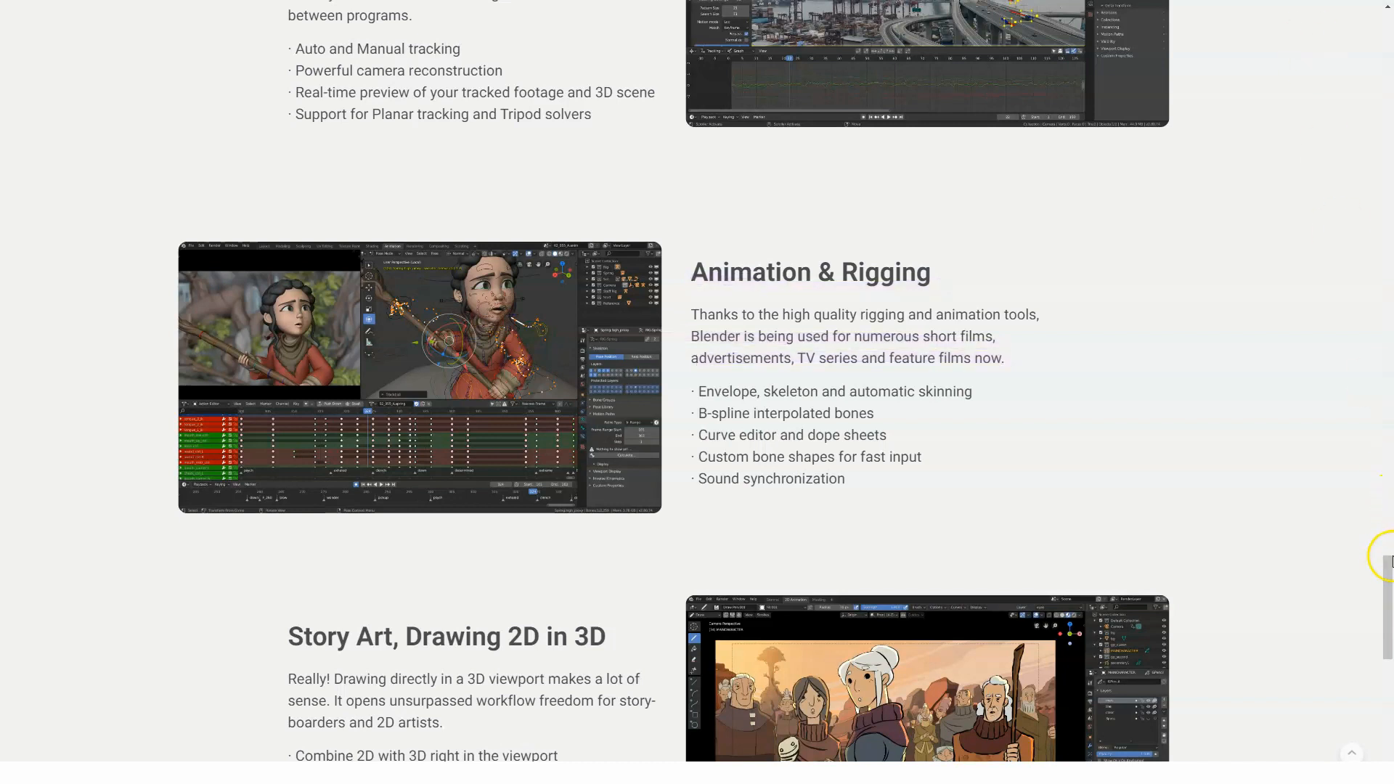
scroll("down", 3)
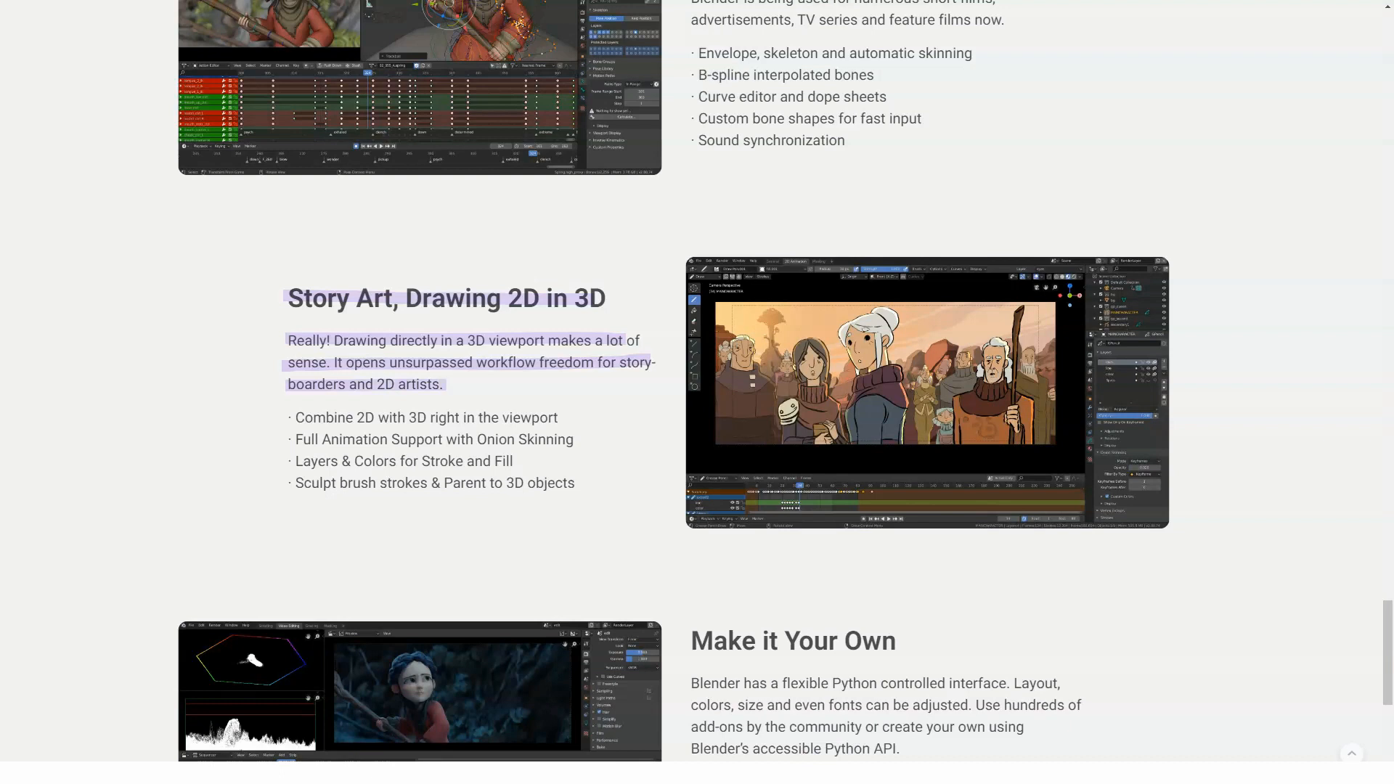
scroll("down", 3)
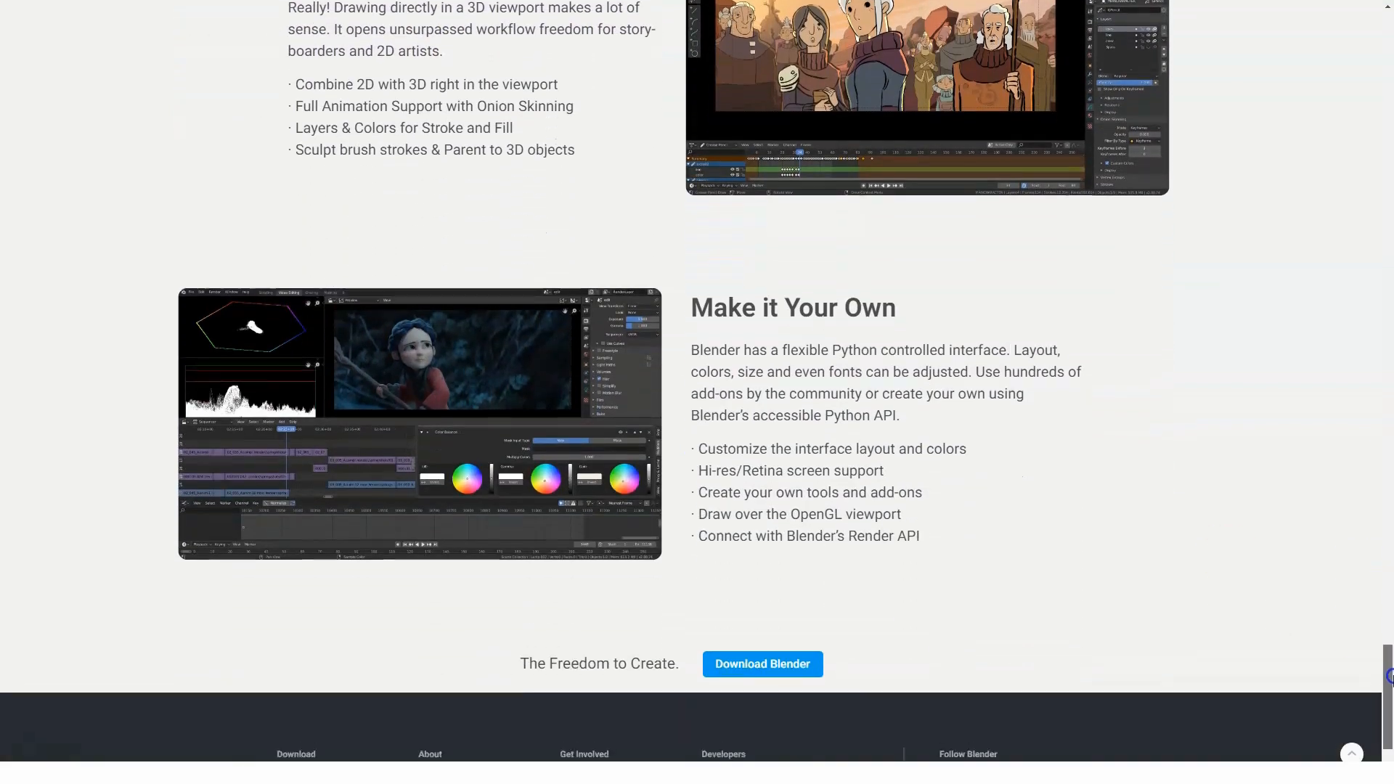
scroll("down", 3)
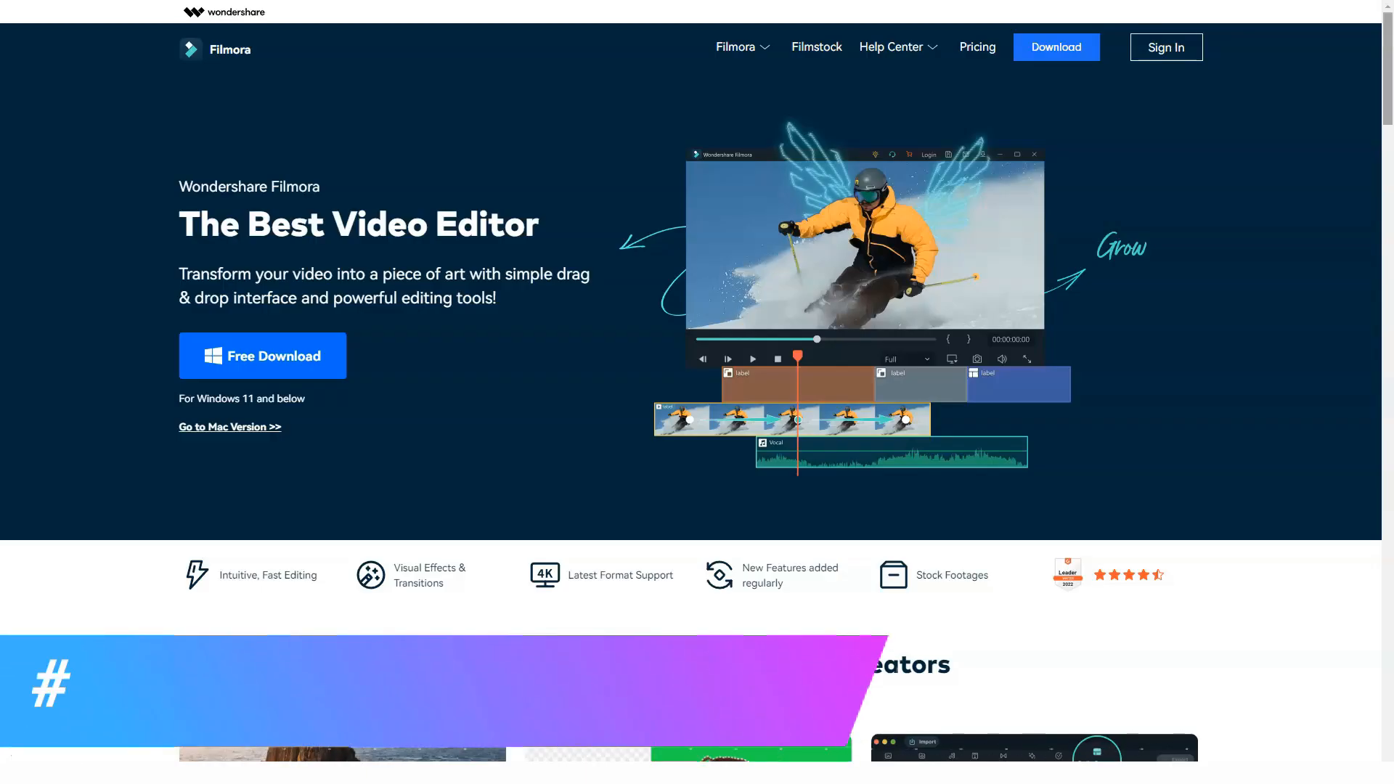
- Scroll Filmora's homepage to the popular go-to tools grid, Picture in Picture to Screen Recorder
scroll("down", 3)
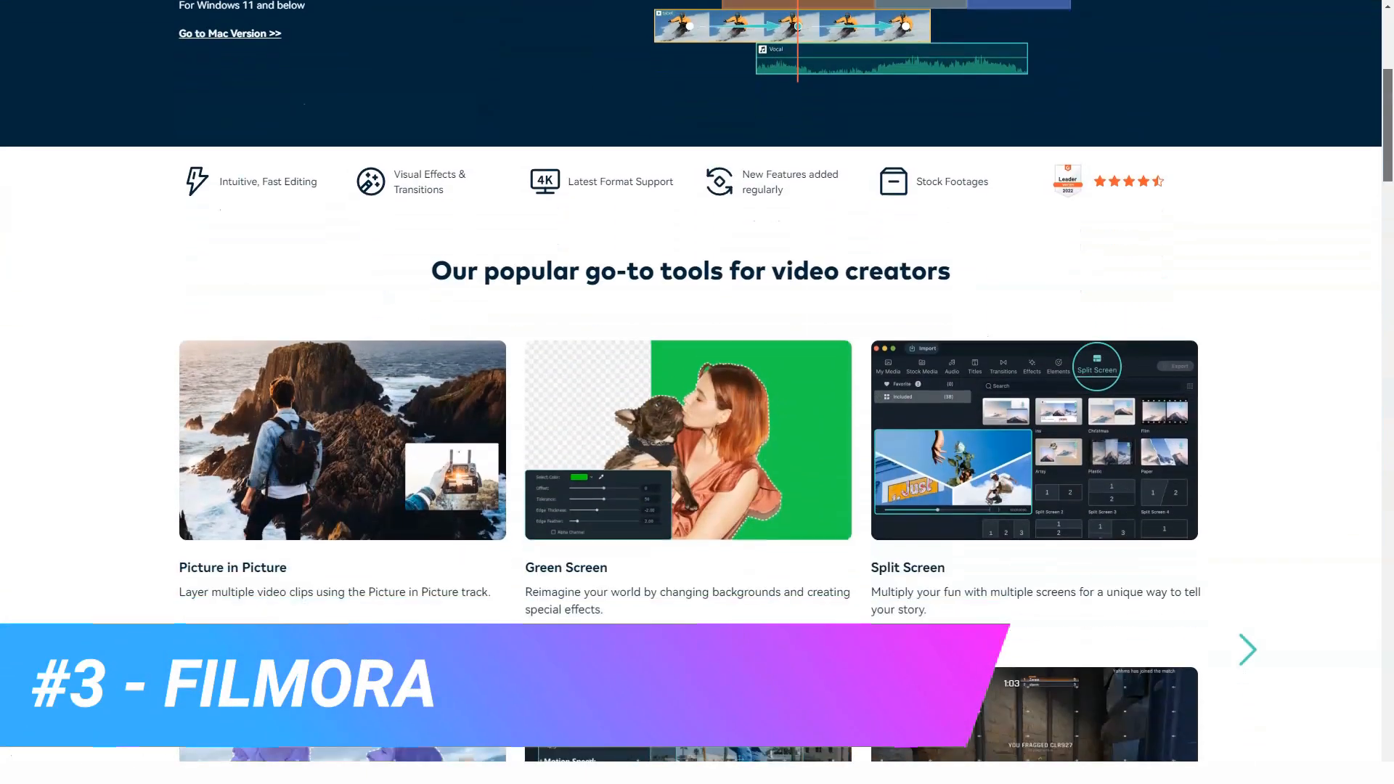
scroll("down", 3)
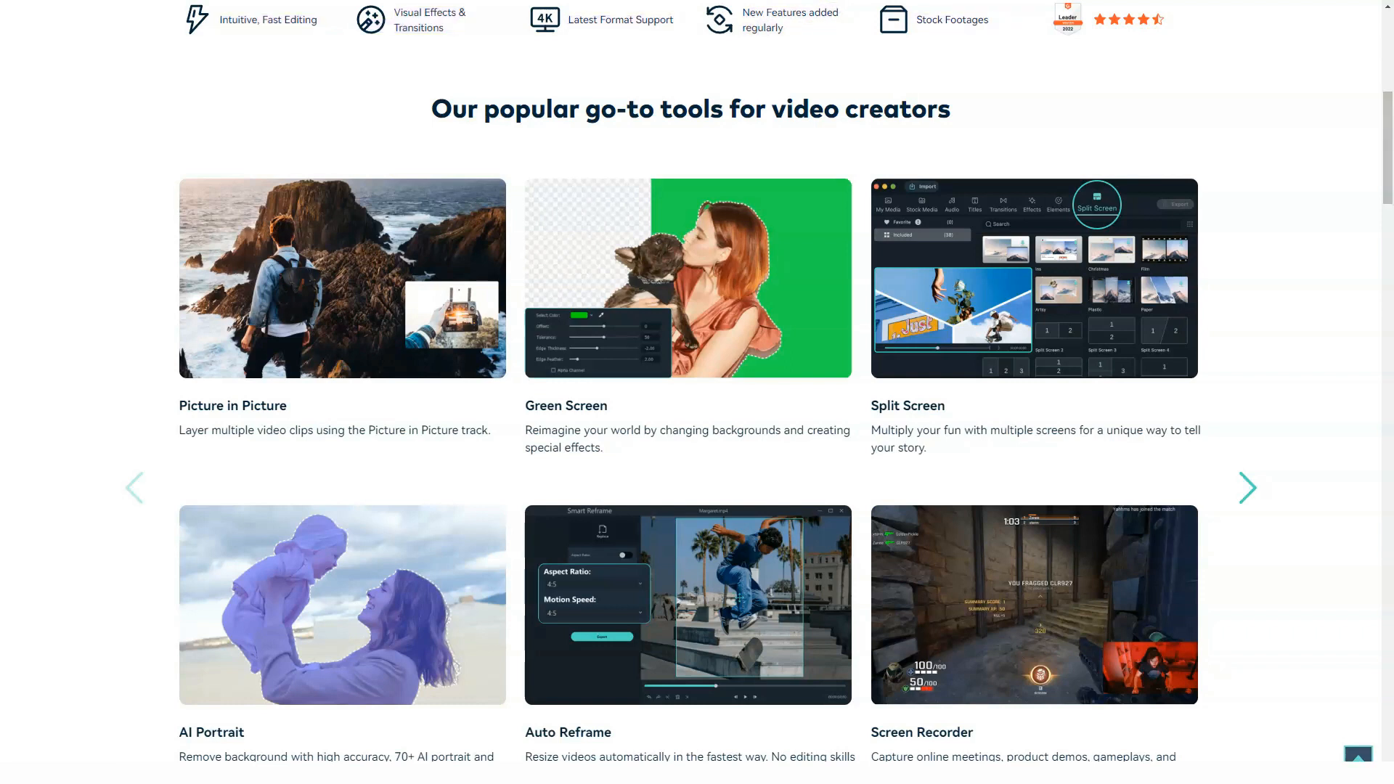
- Advance Filmora's tools carousel three times, then scroll to Create at the Speed of Simple
left_click(1247, 487)
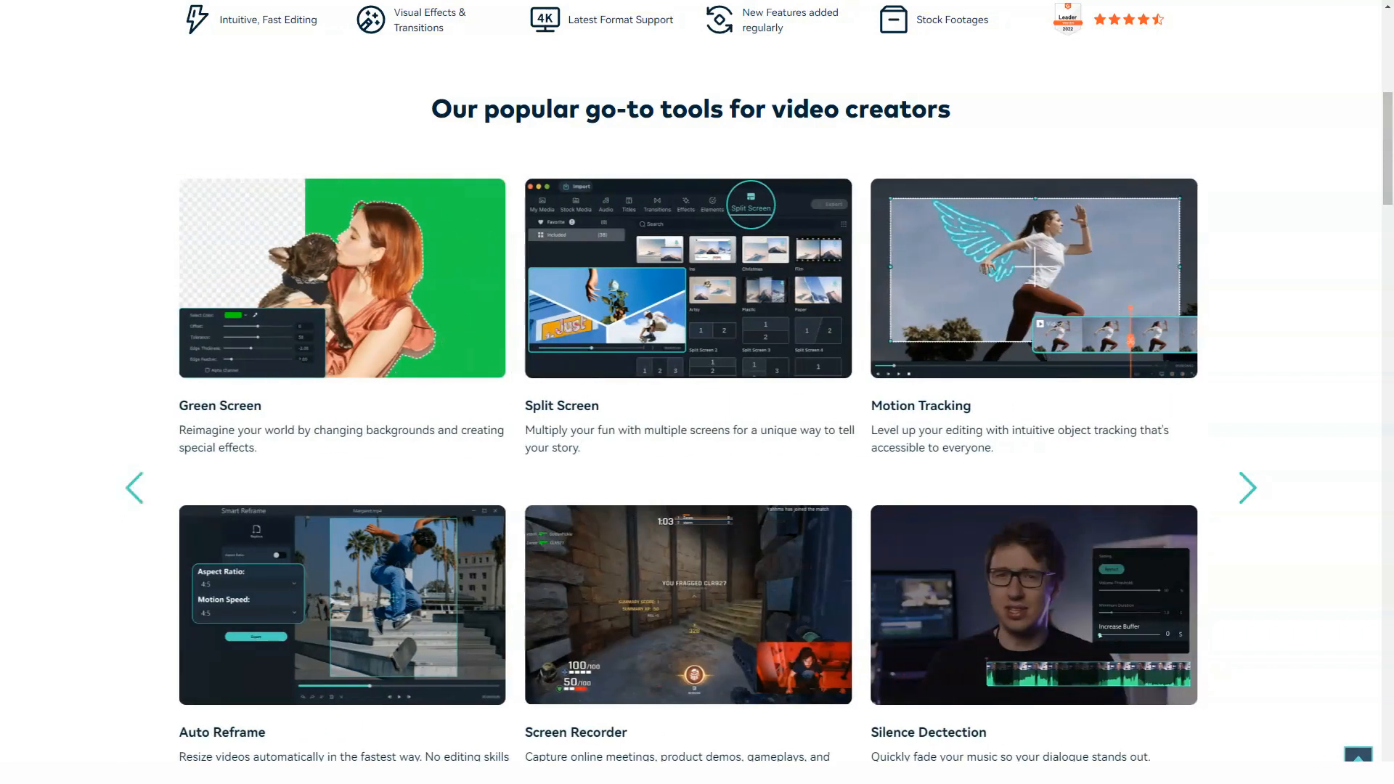
left_click(1248, 488)
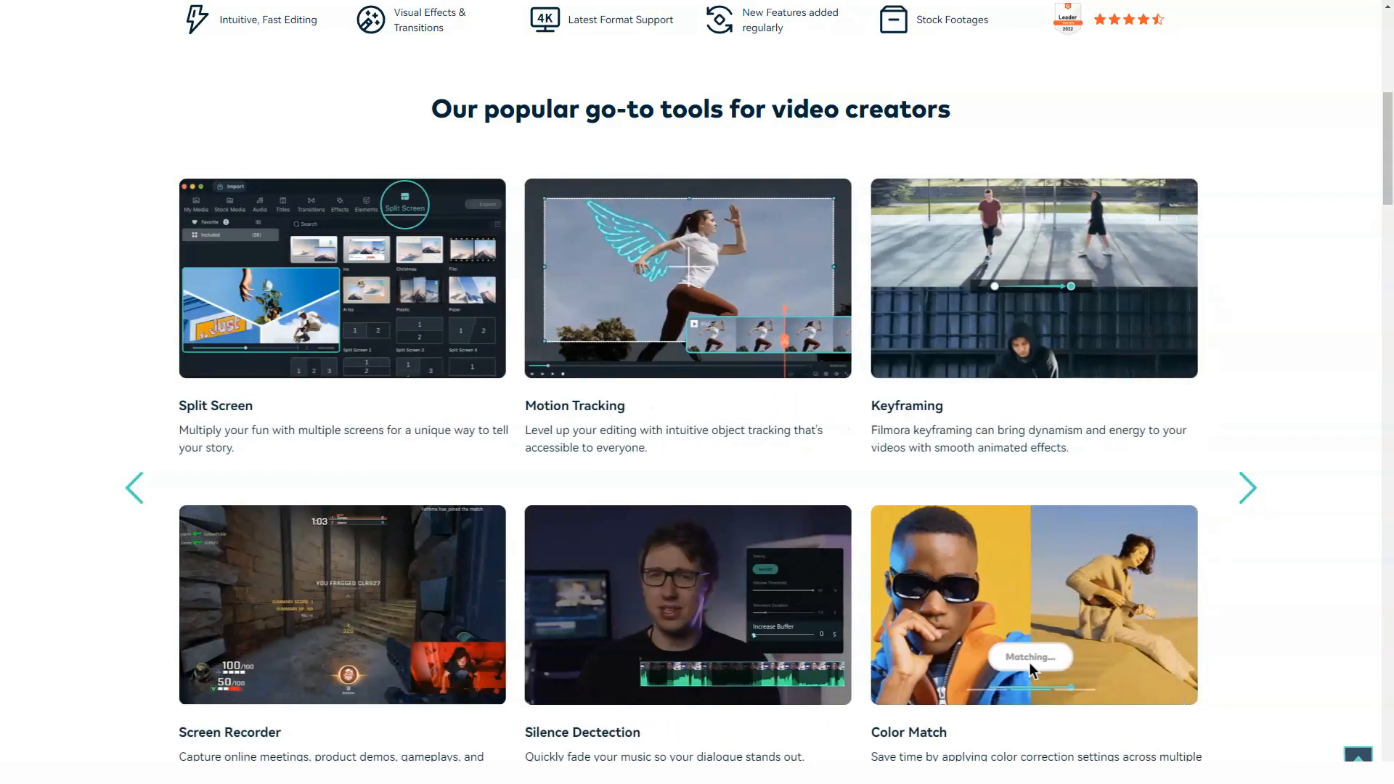
left_click(1248, 488)
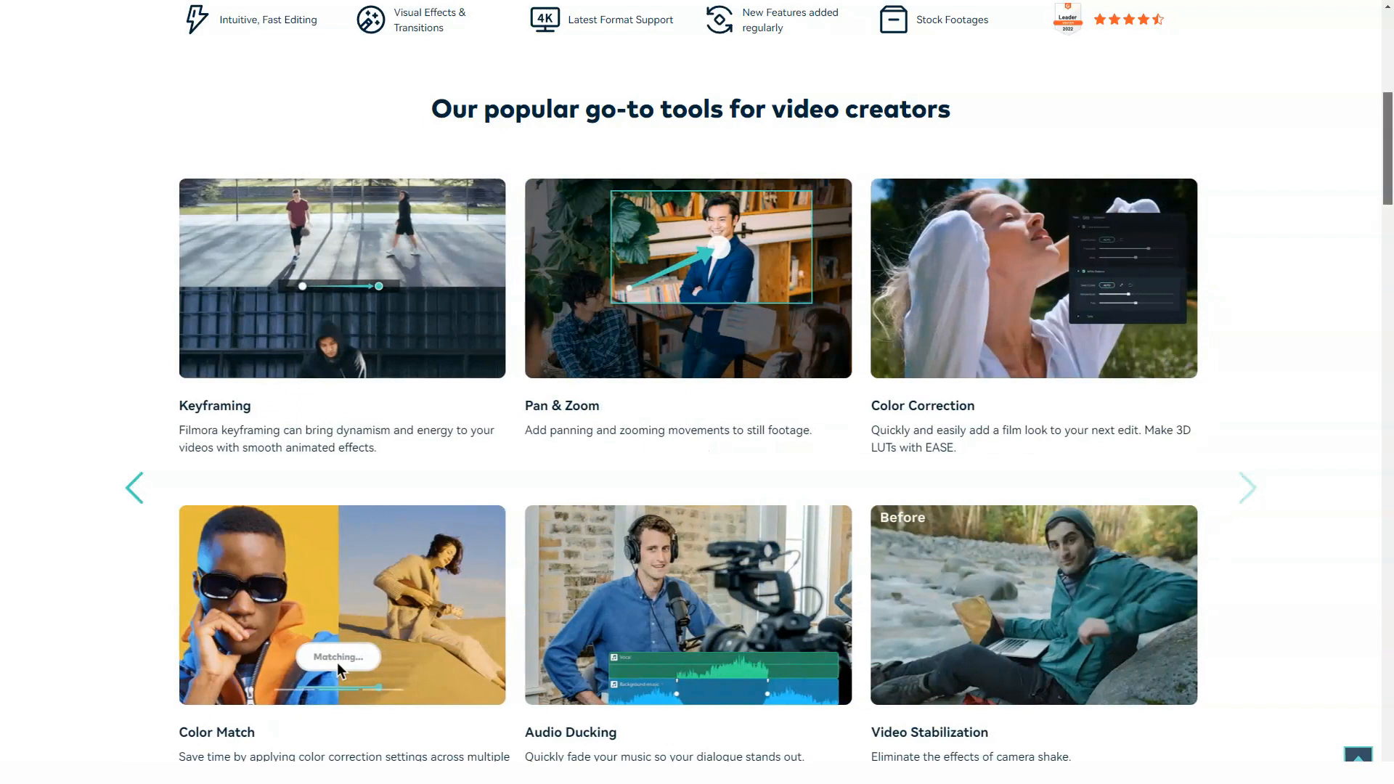
scroll("down", 3)
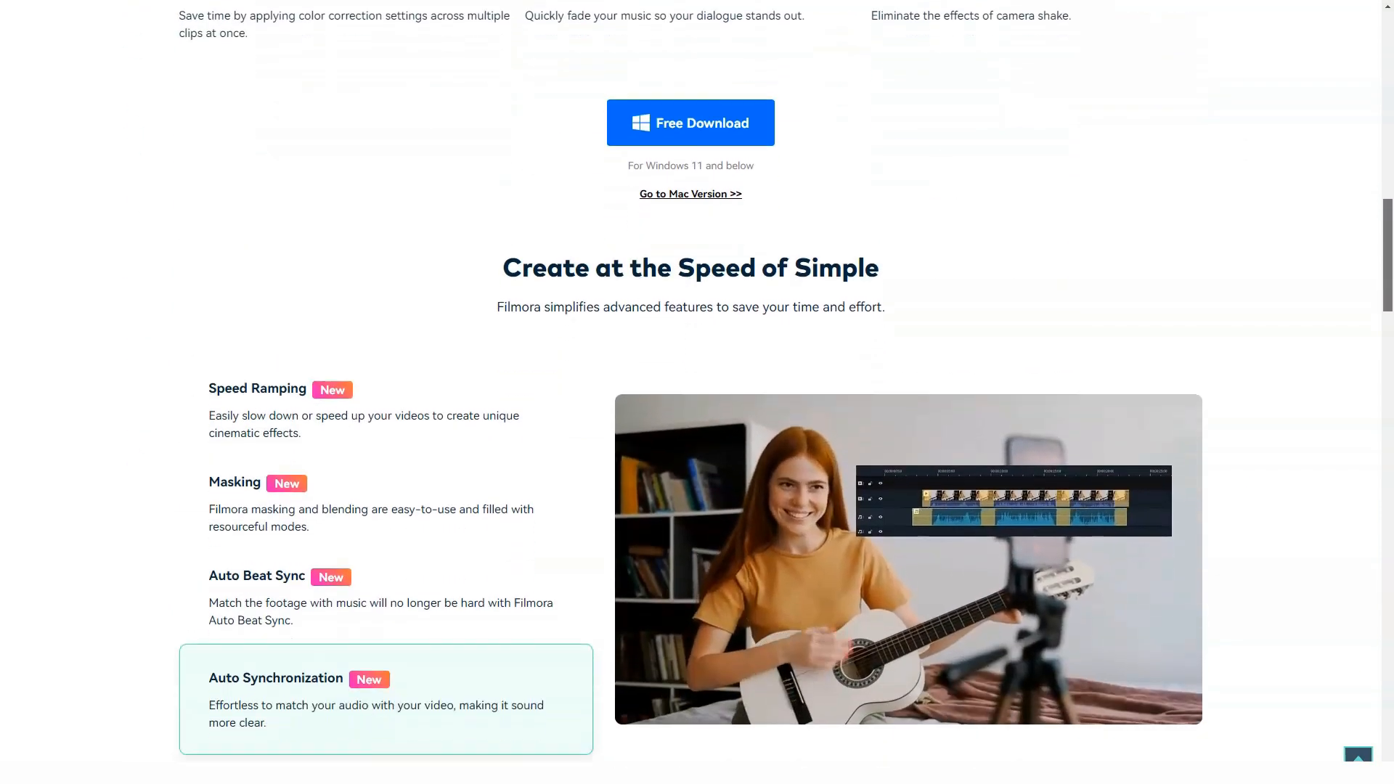
- Preview the Masking, Auto Beat Sync and Auto Synchronization demos, then scroll to creative assets
scroll("down", 3)
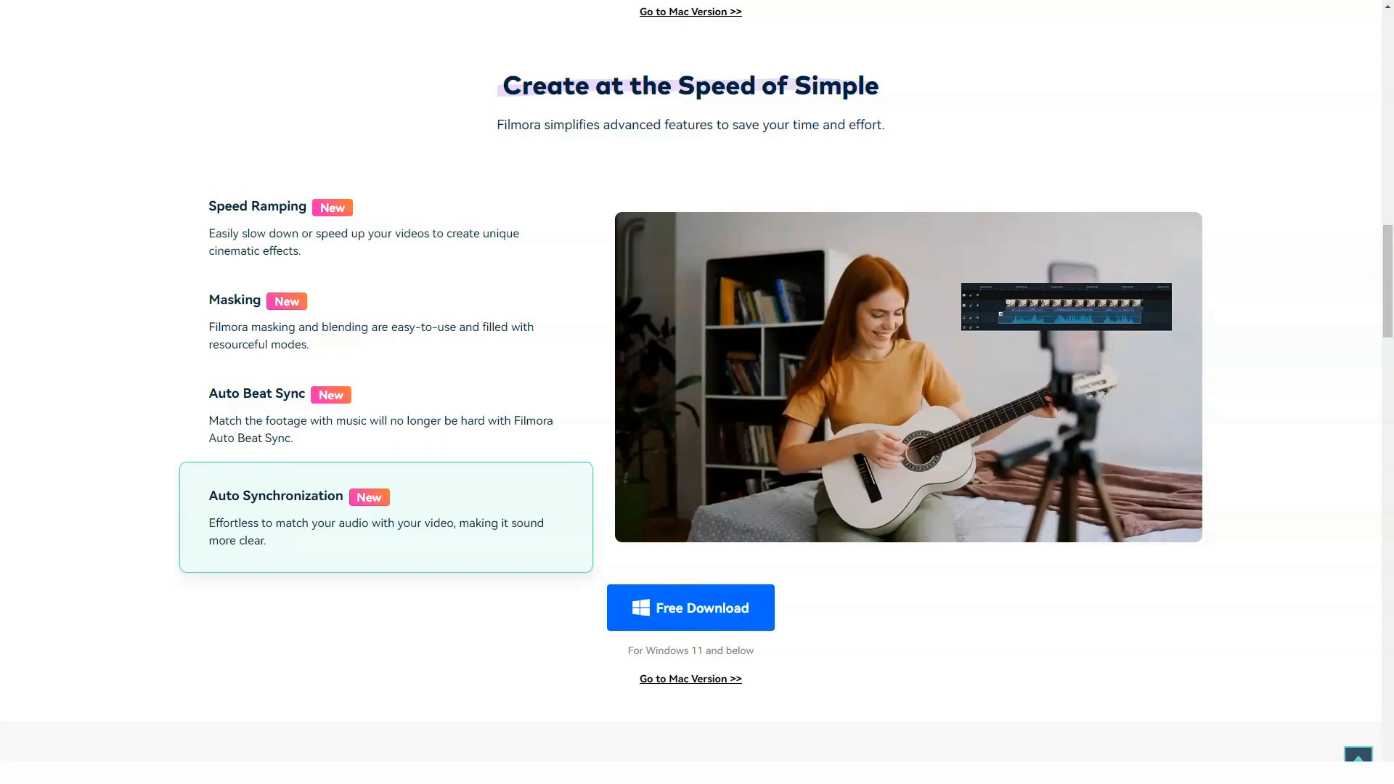
left_click(385, 233)
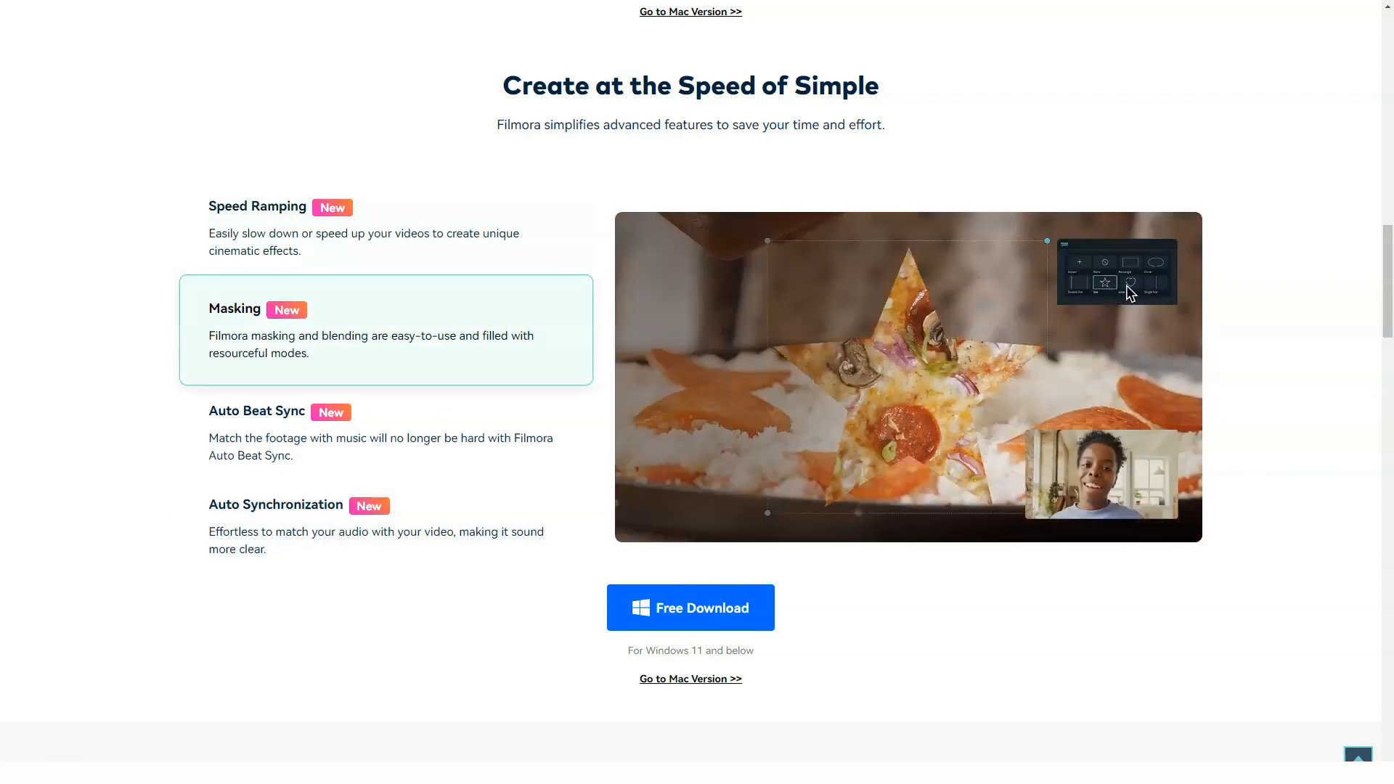
left_click(257, 411)
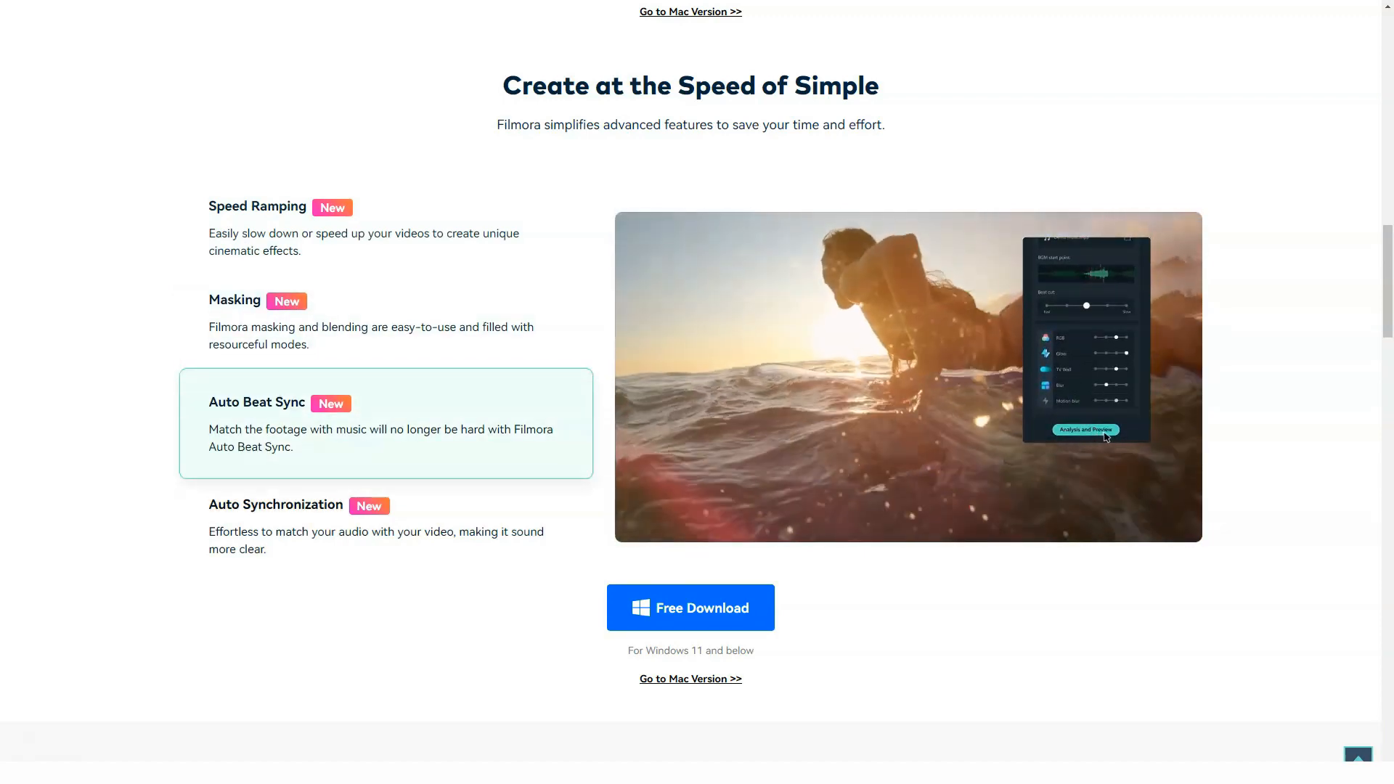
left_click(276, 504)
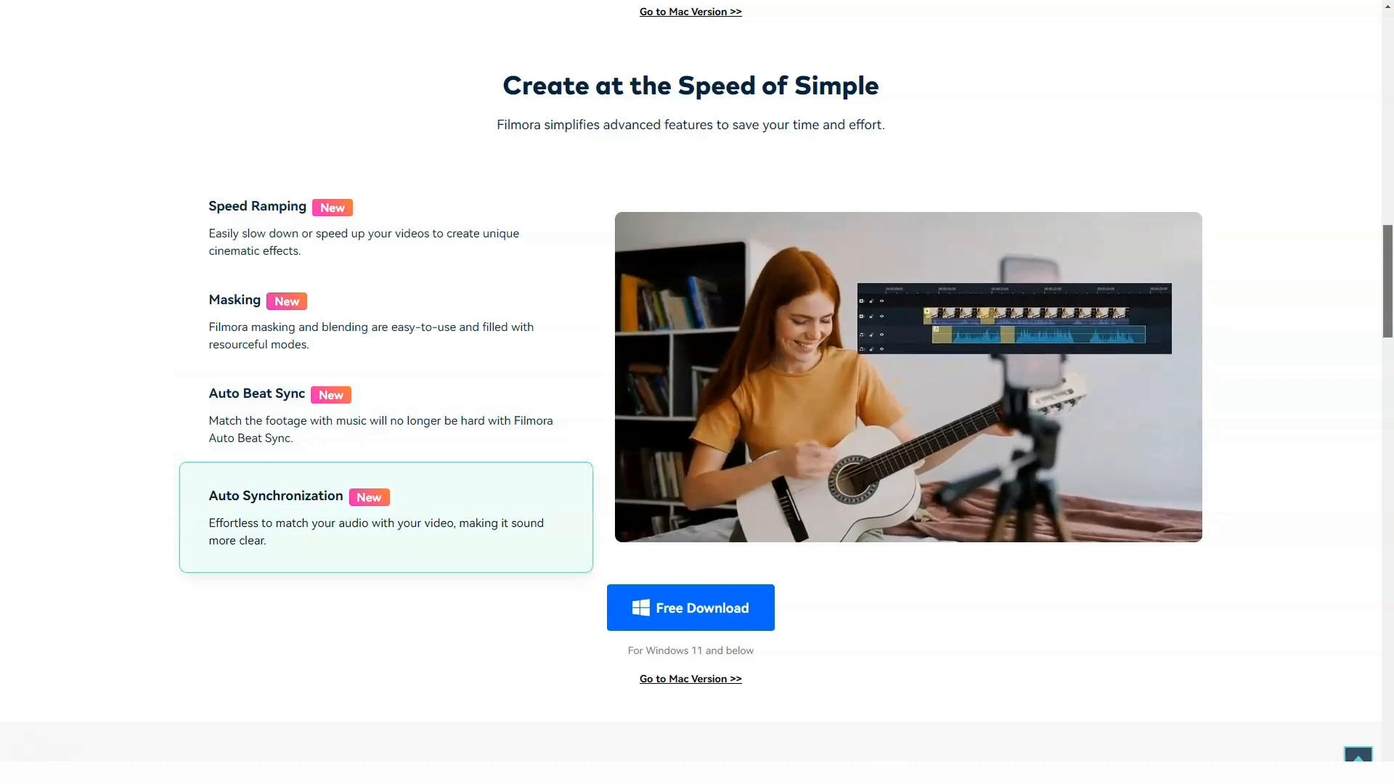
scroll("down", 3)
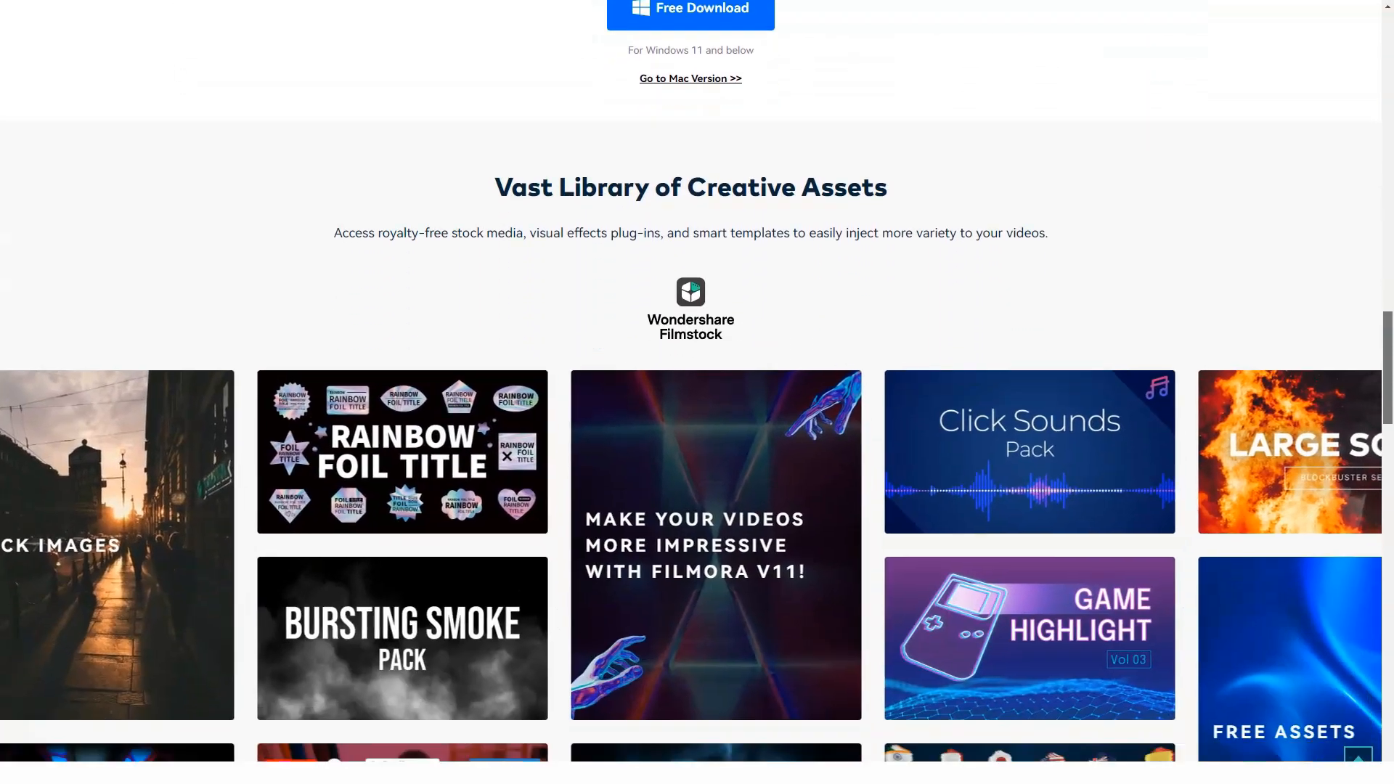
- Scroll past Filmora's creative assets library and partner integrations to Share Your Video
scroll("down", 3)
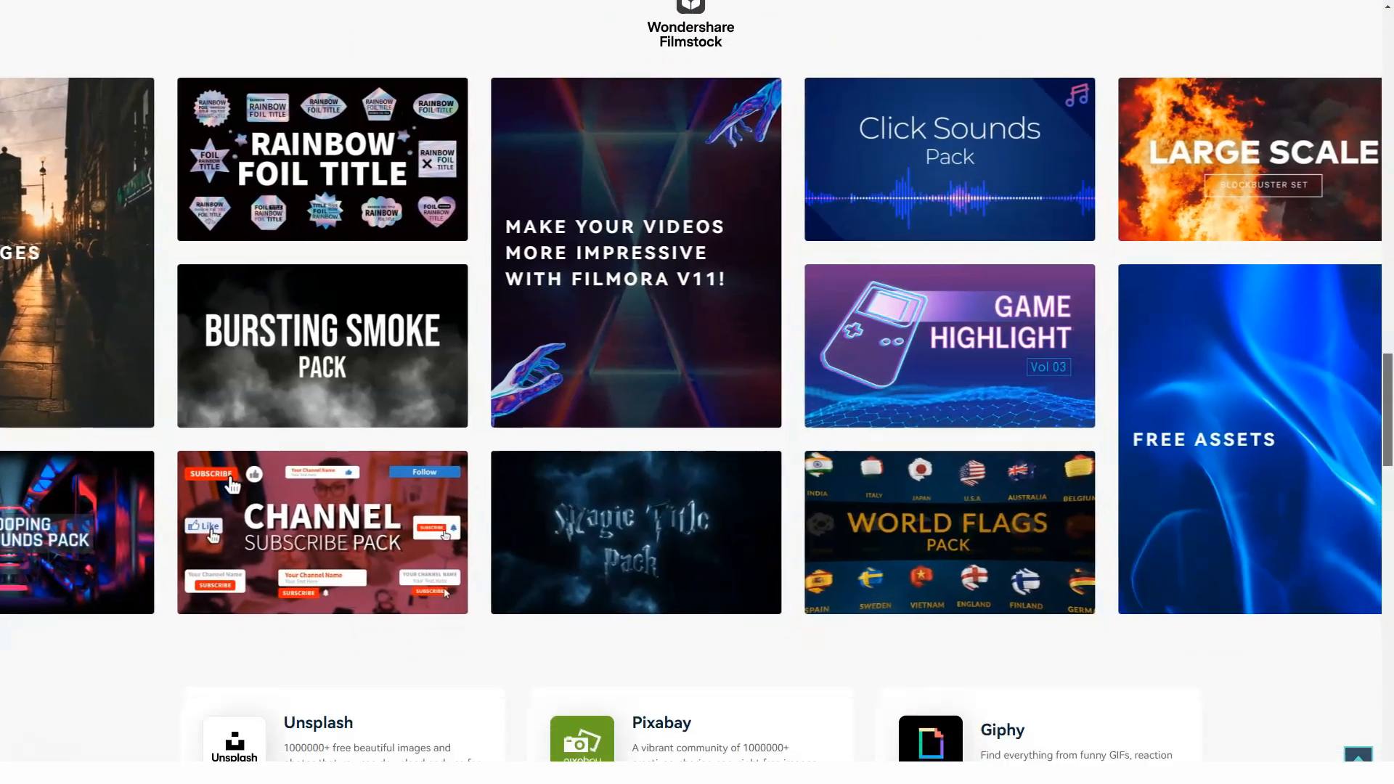
scroll("down", 3)
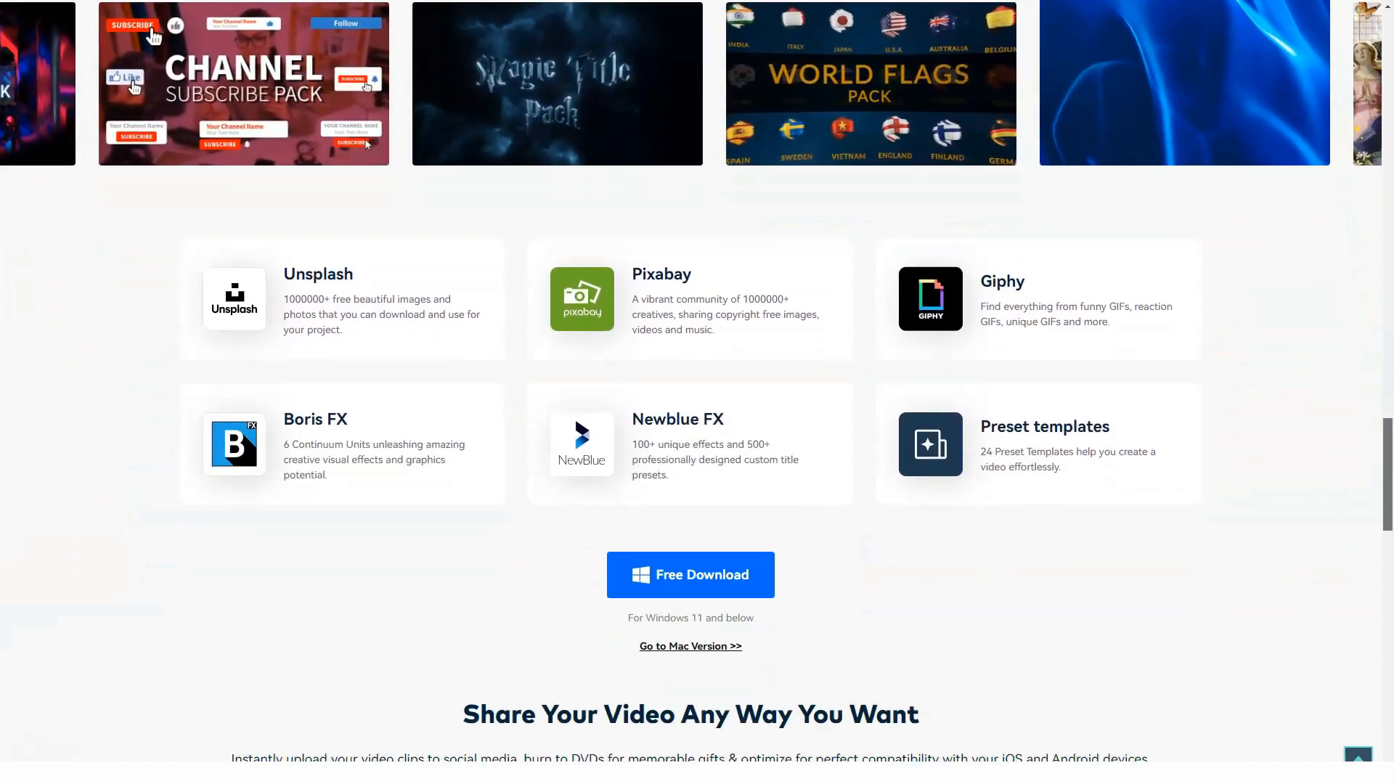
scroll("down", 3)
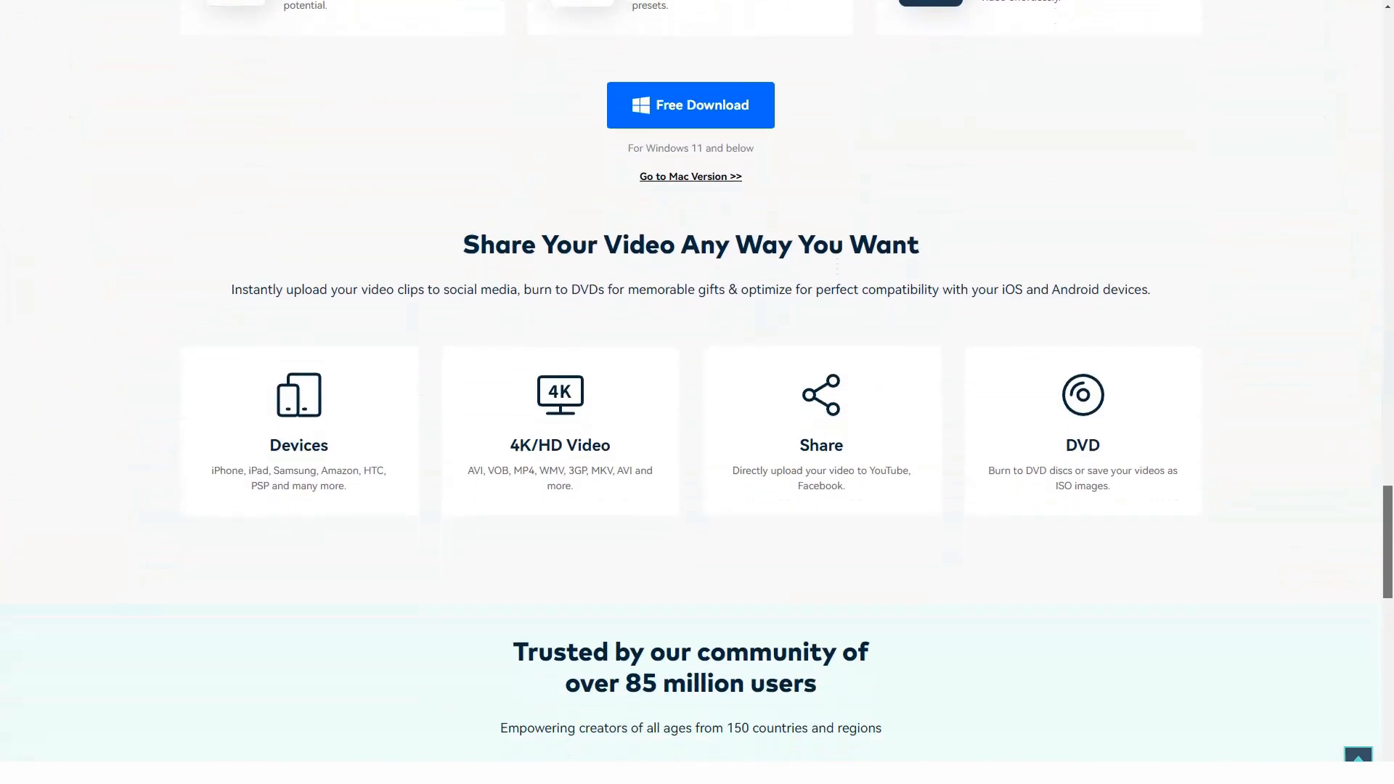
scroll("down", 3)
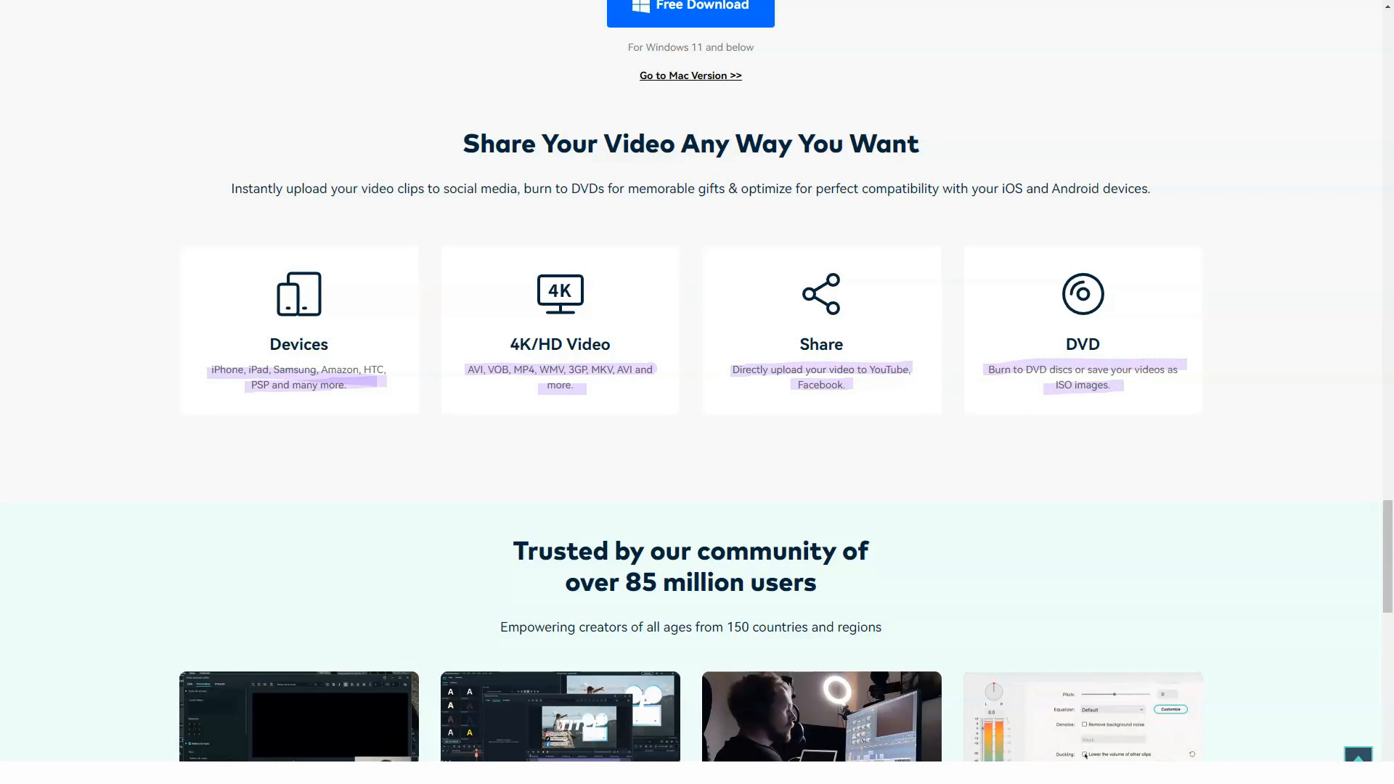
- Scroll through Filmora's testimonial cards and closing download section to the footer
scroll("down", 3)
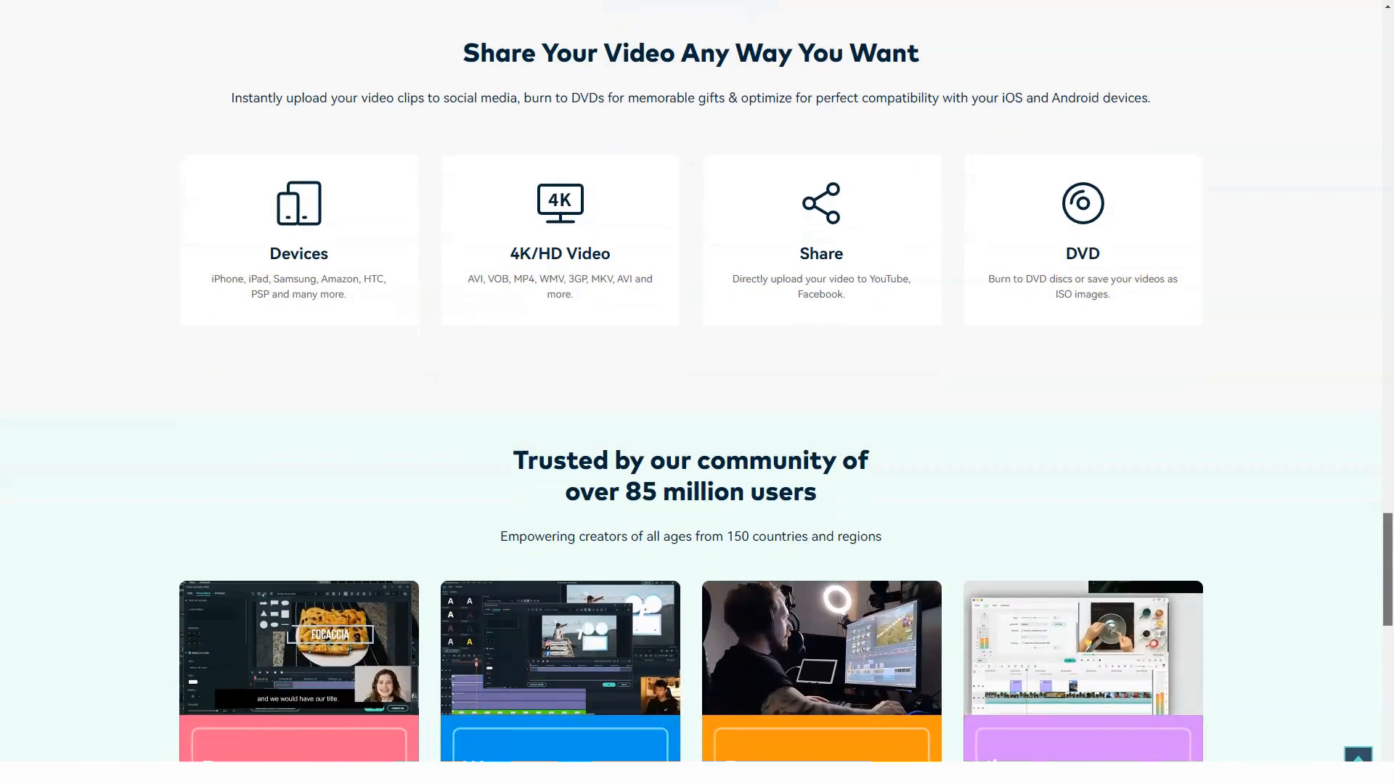
scroll("down", 3)
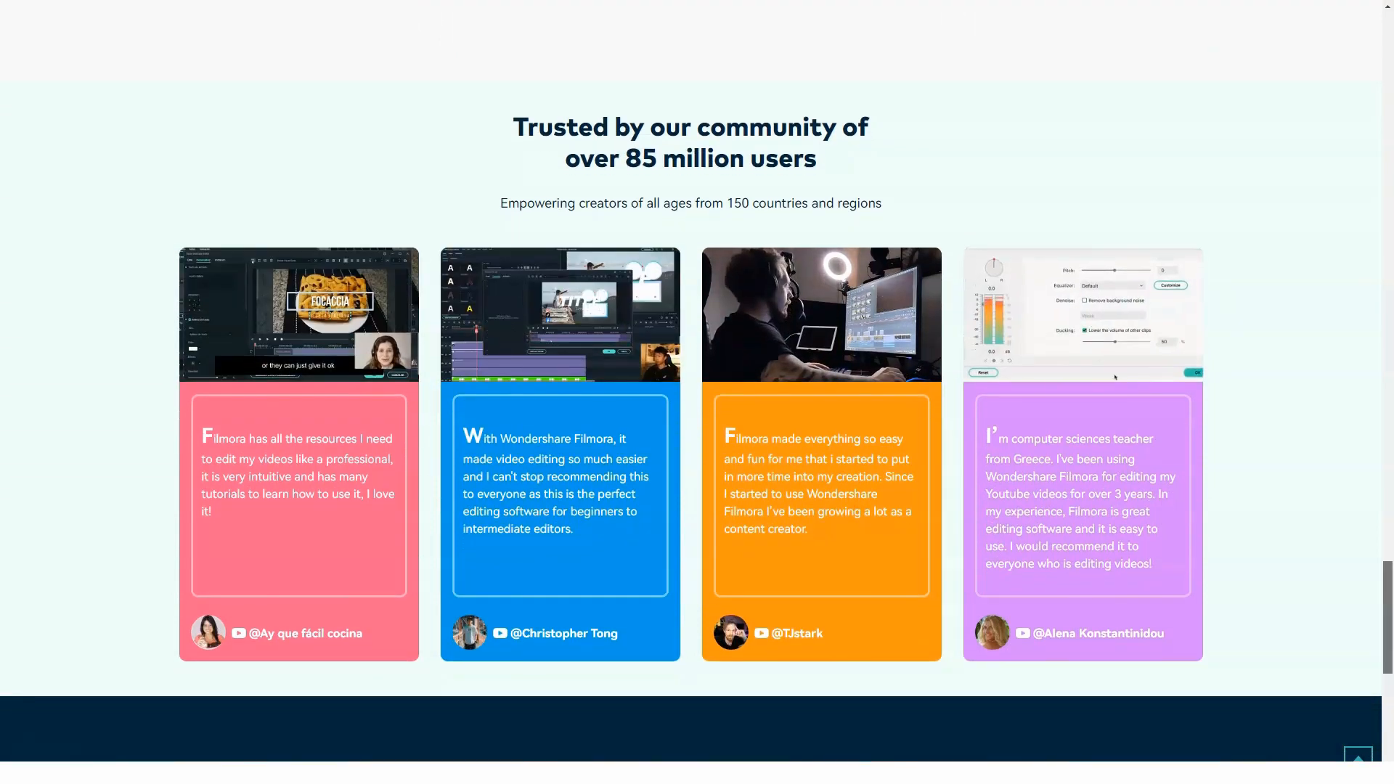
scroll("down", 3)
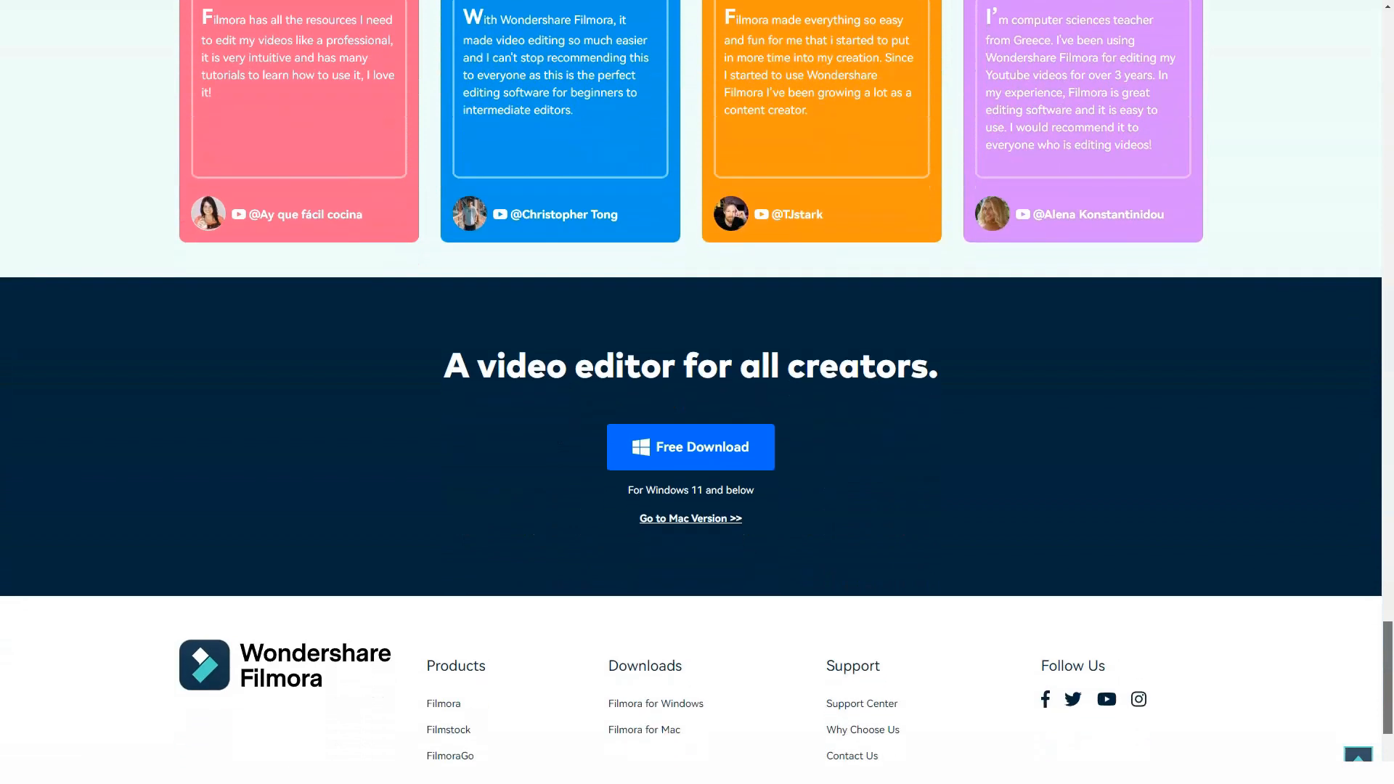
scroll("down", 3)
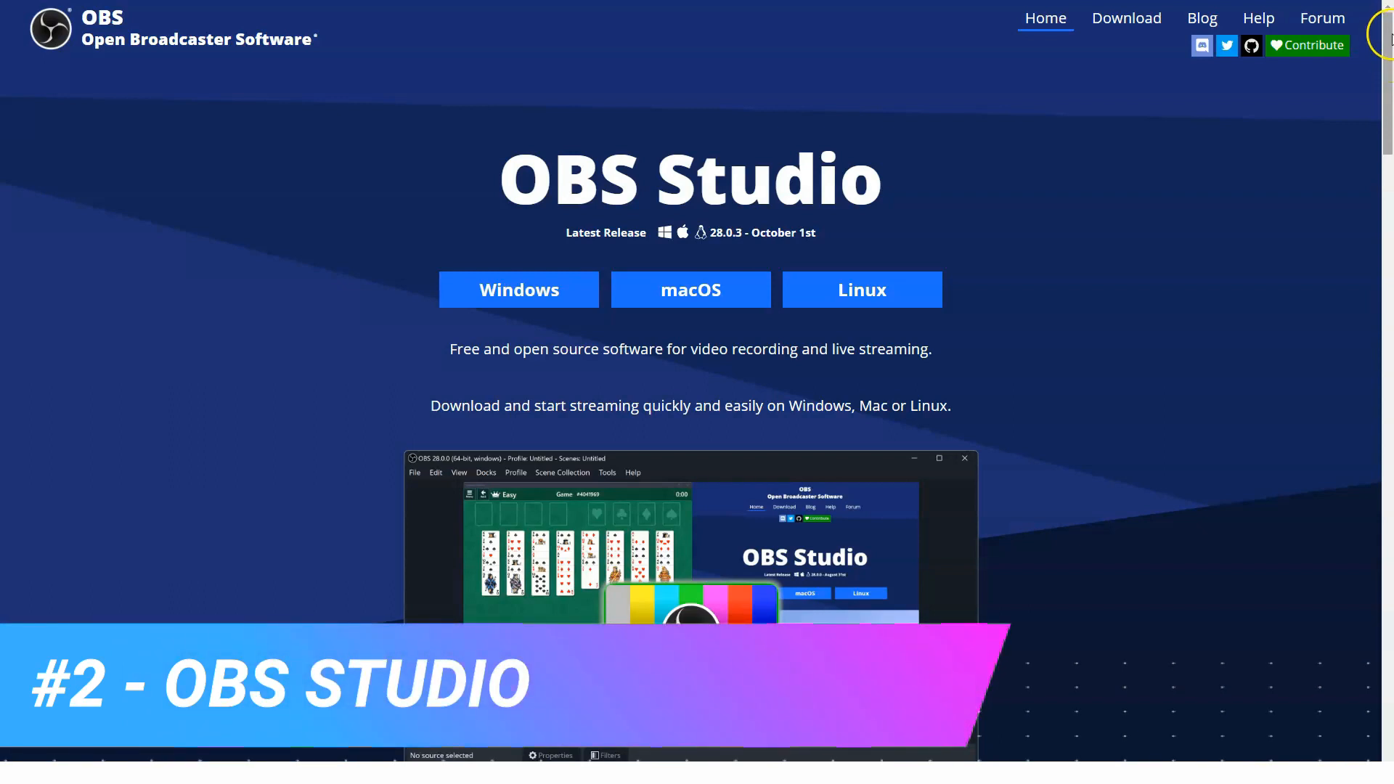
- Scroll the OBS Studio homepage past the sponsor tiers to the Features section
scroll("down", 3)
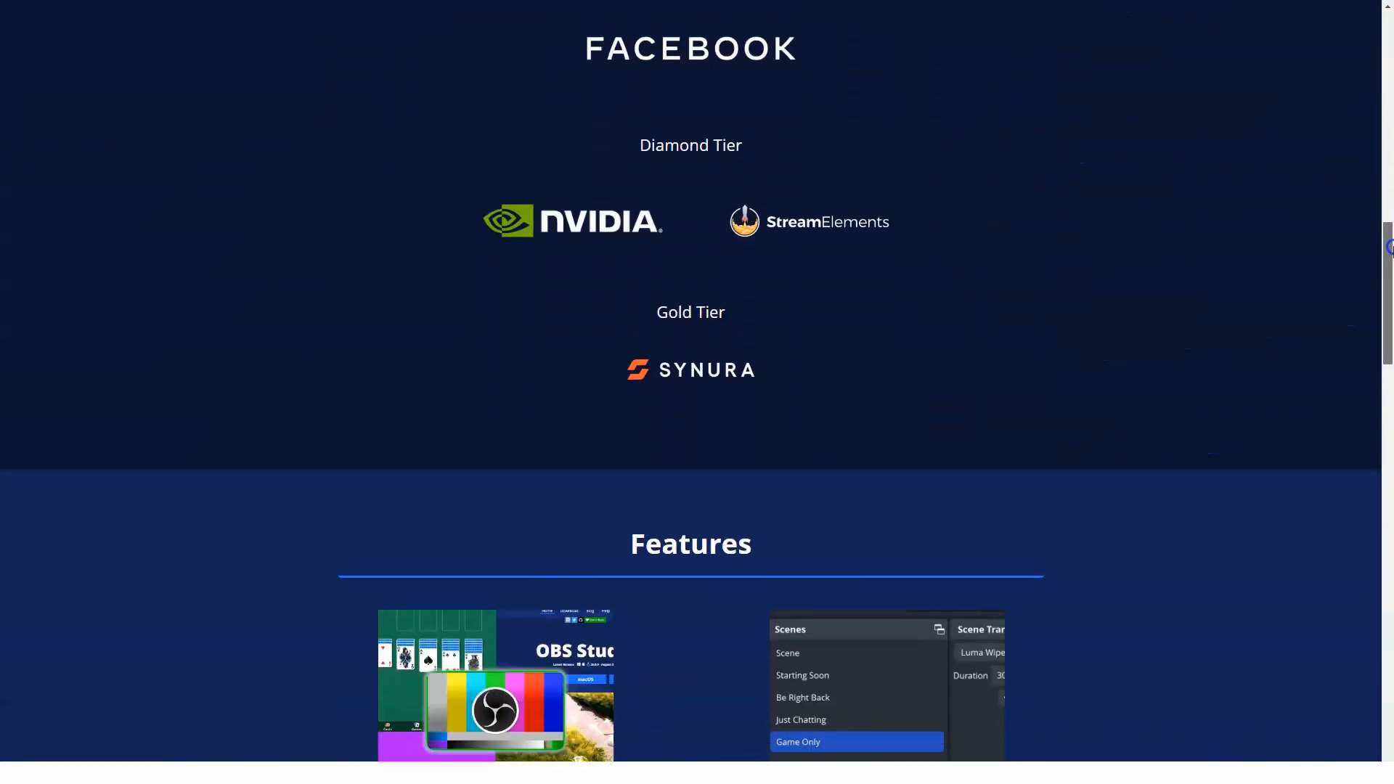
scroll("down", 3)
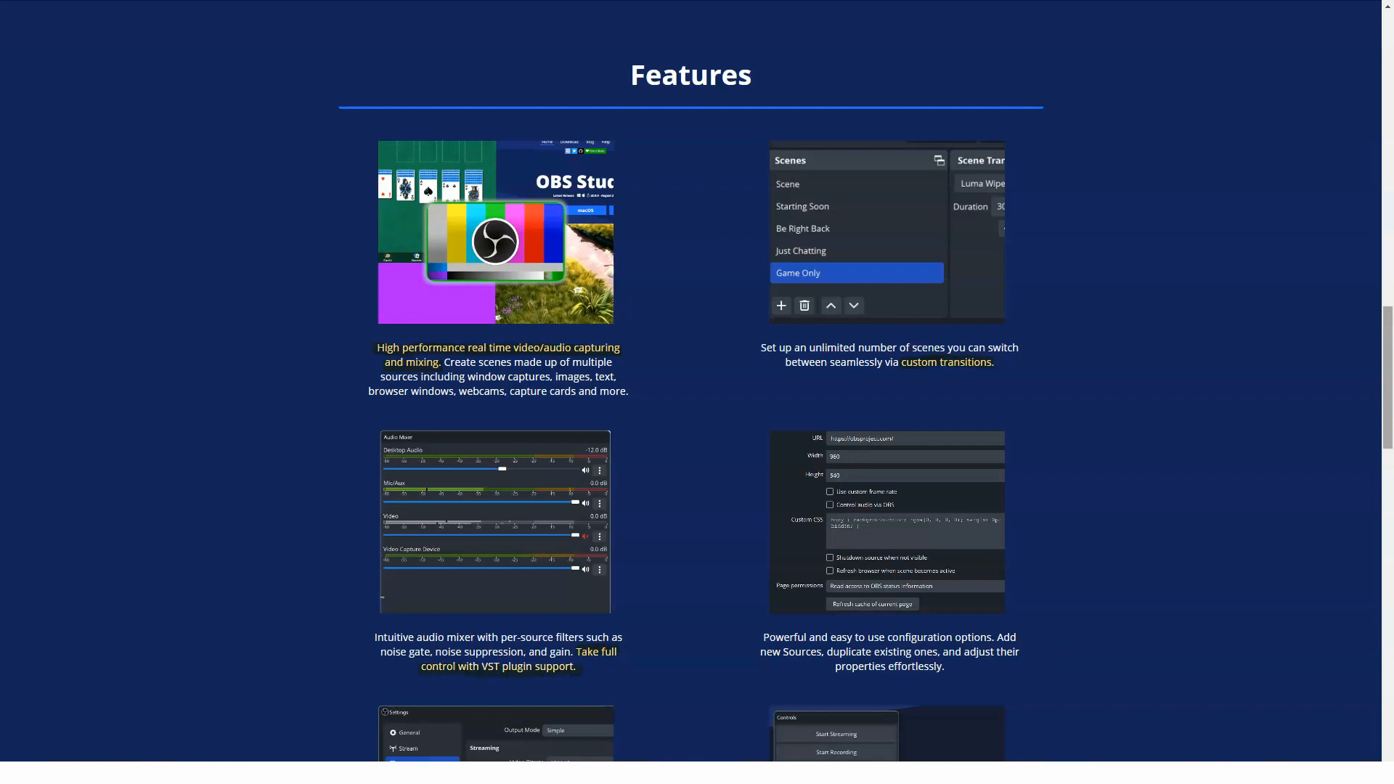
mouse_move(887, 637)
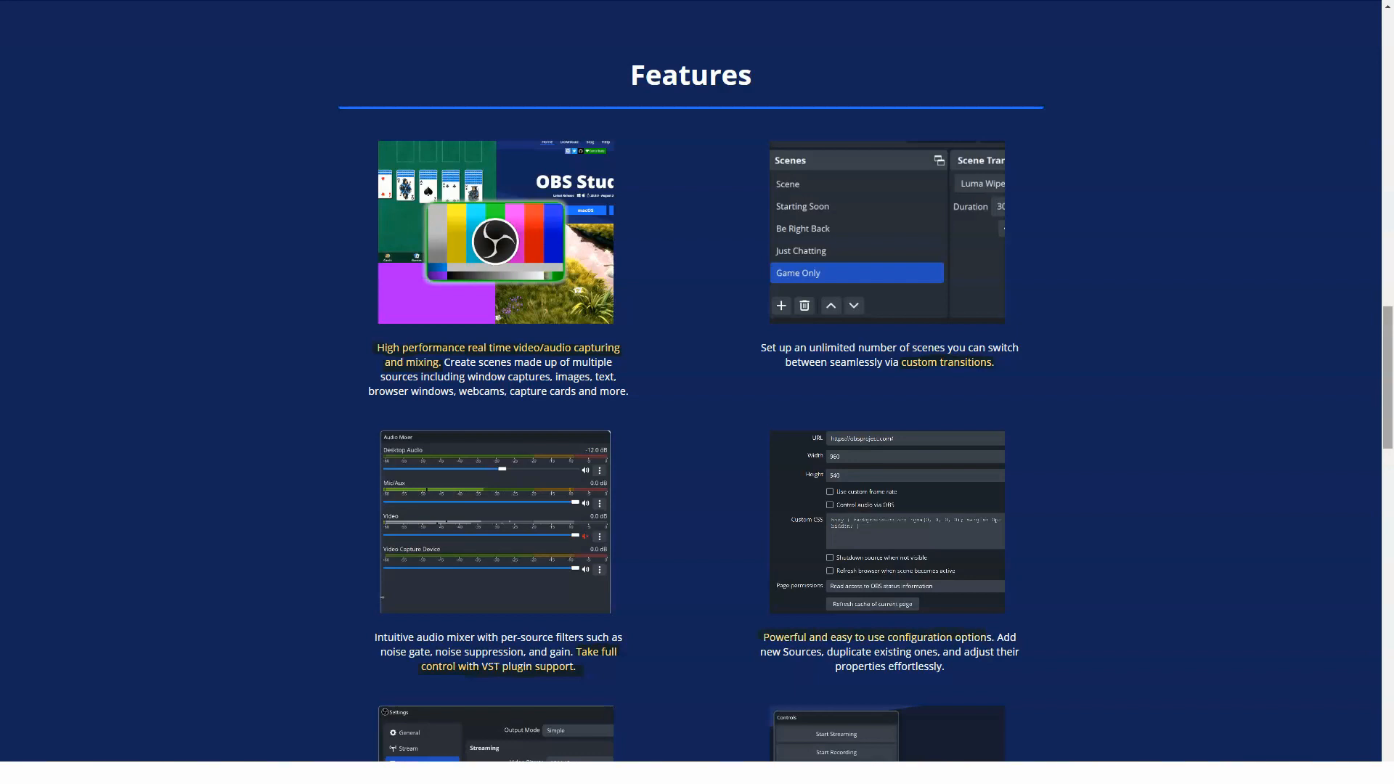
- Scroll the OBS Features grid past the settings panel and modular docks
scroll("down", 3)
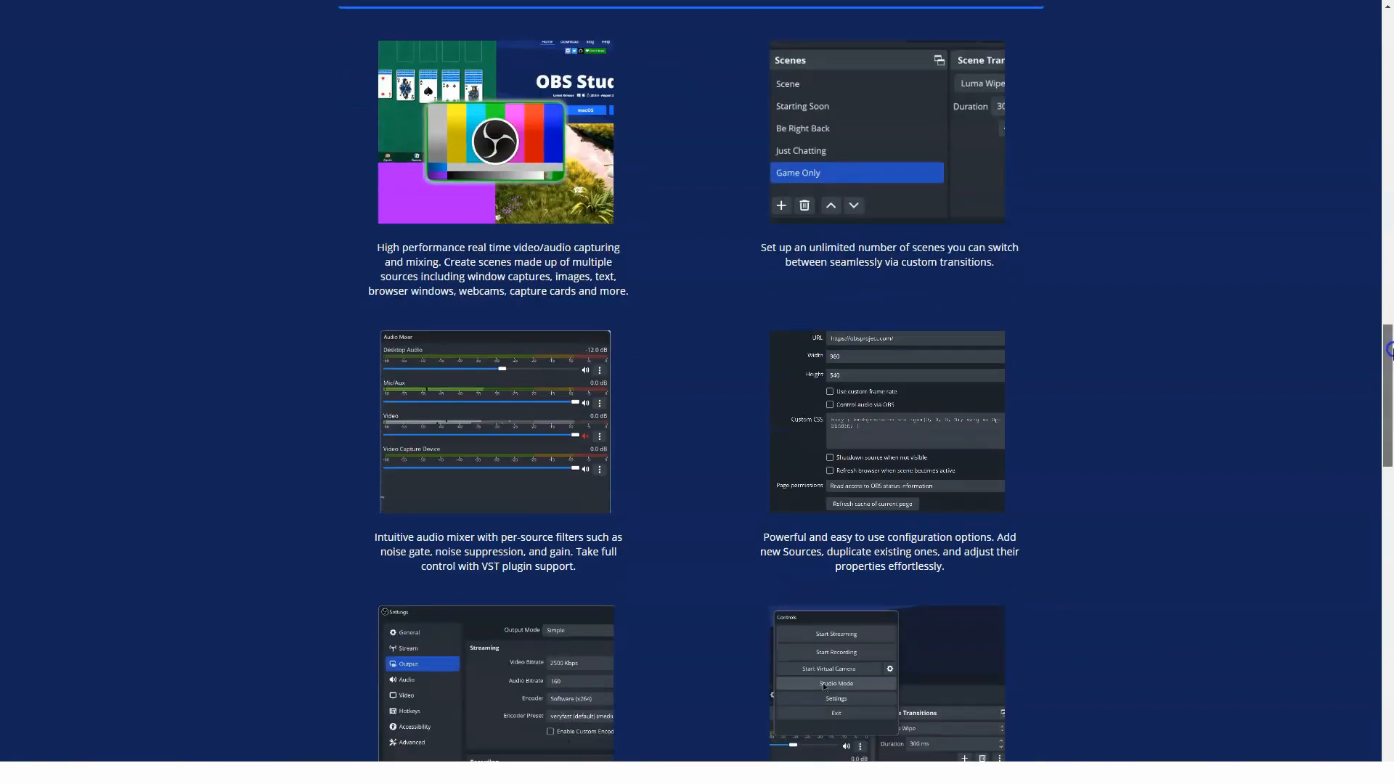
scroll("down", 3)
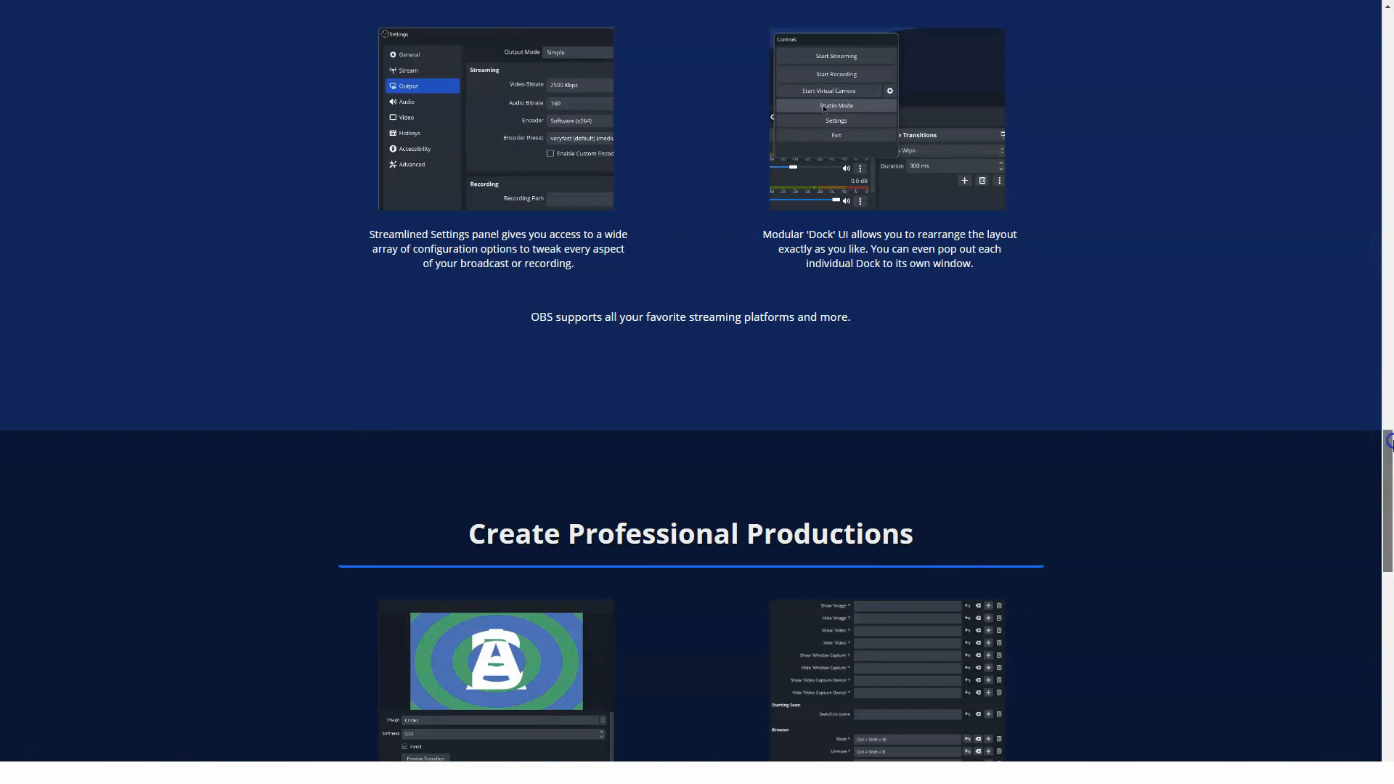
- Scroll past Studio Mode and Multiview to Collaborative Creativity and the page footer
scroll("down", 3)
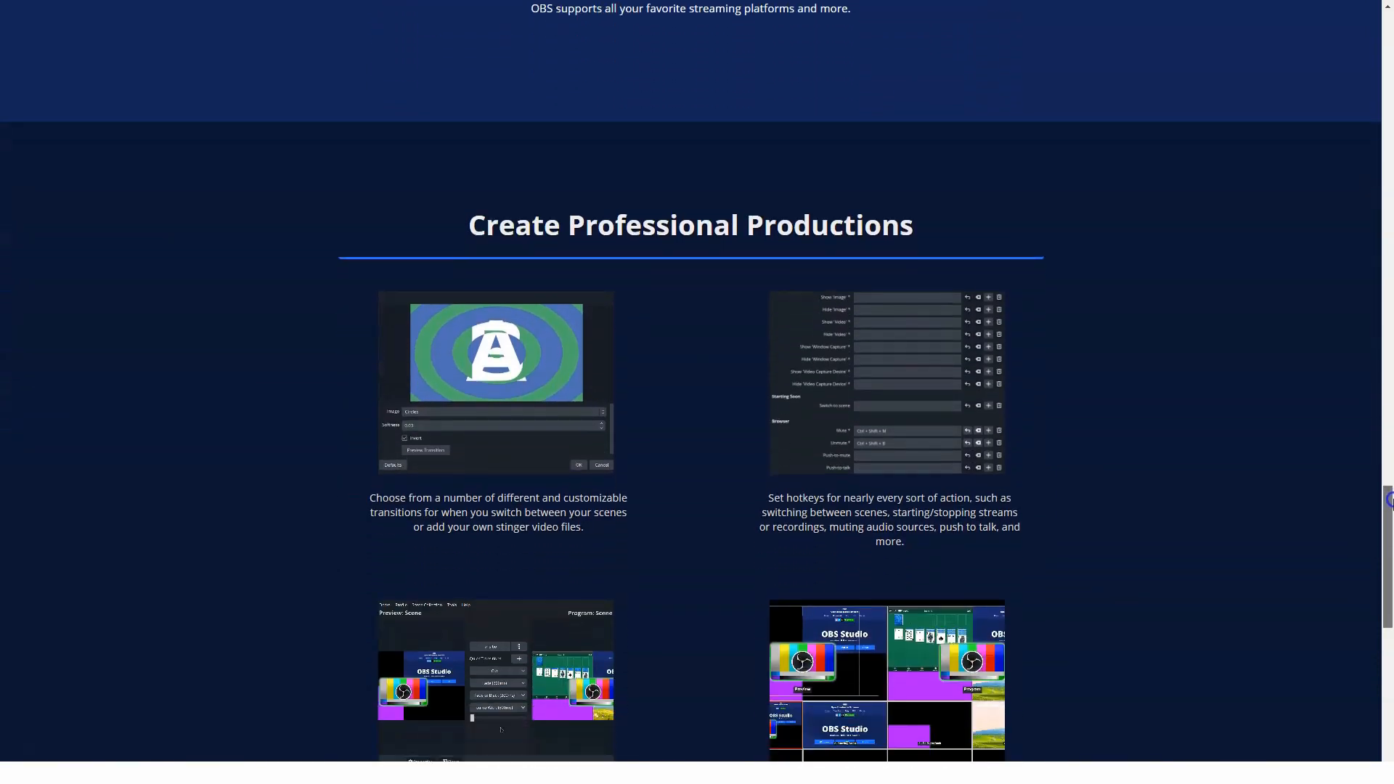
scroll("down", 3)
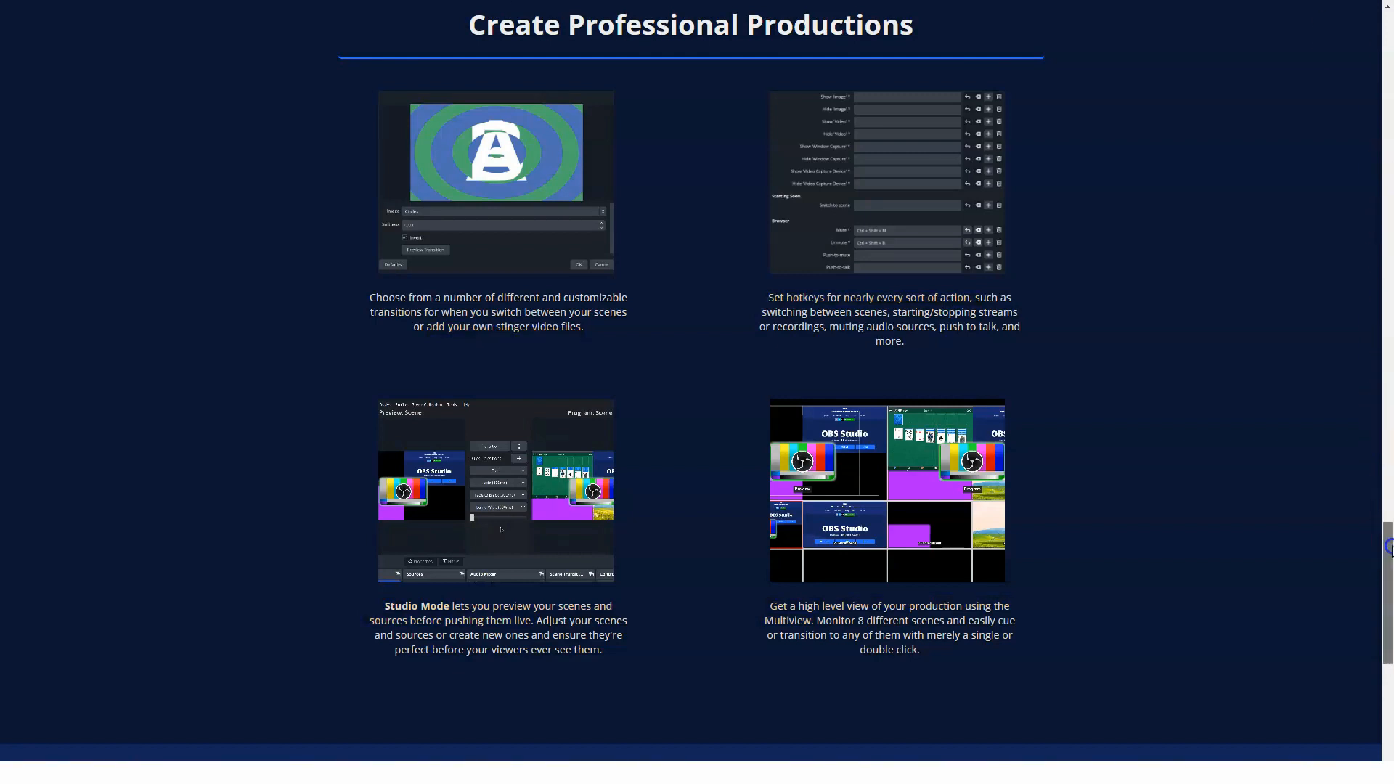
scroll("down", 3)
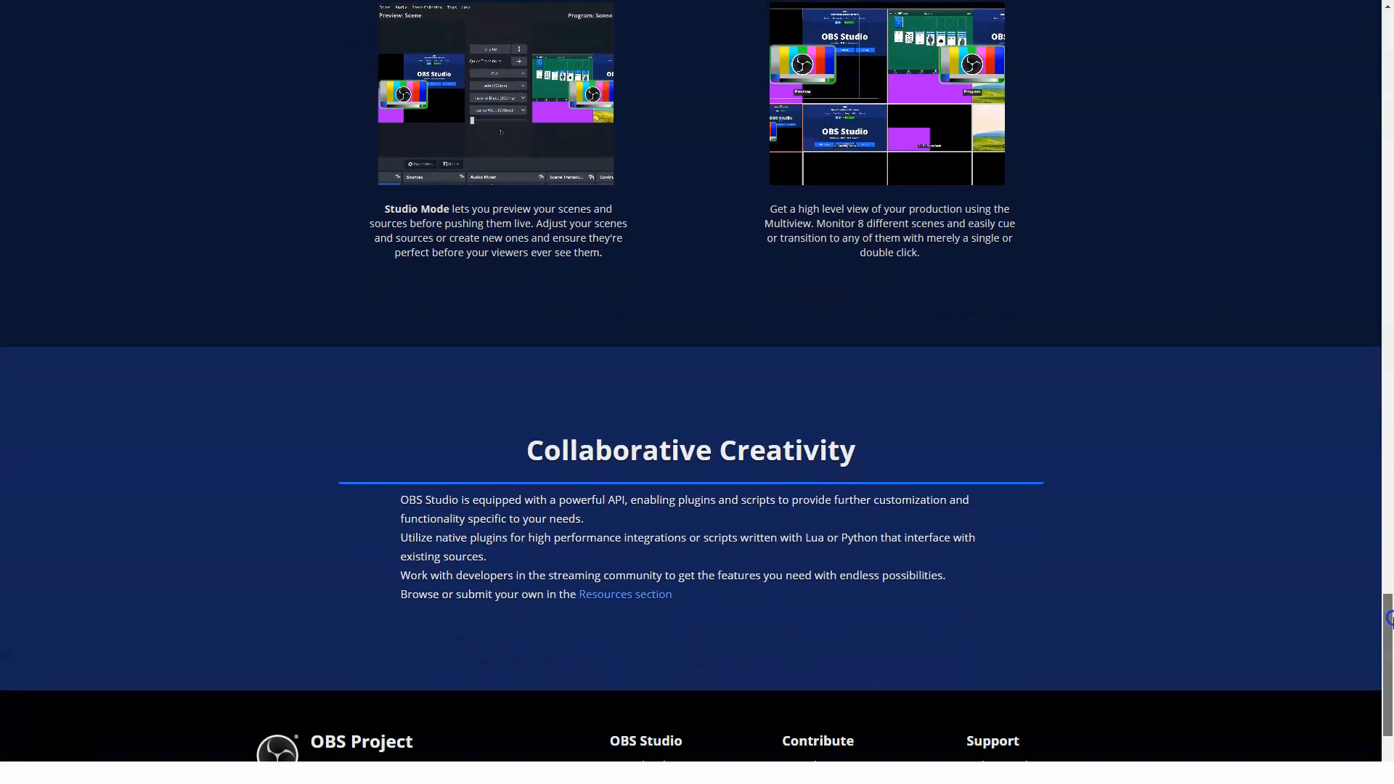
scroll("down", 3)
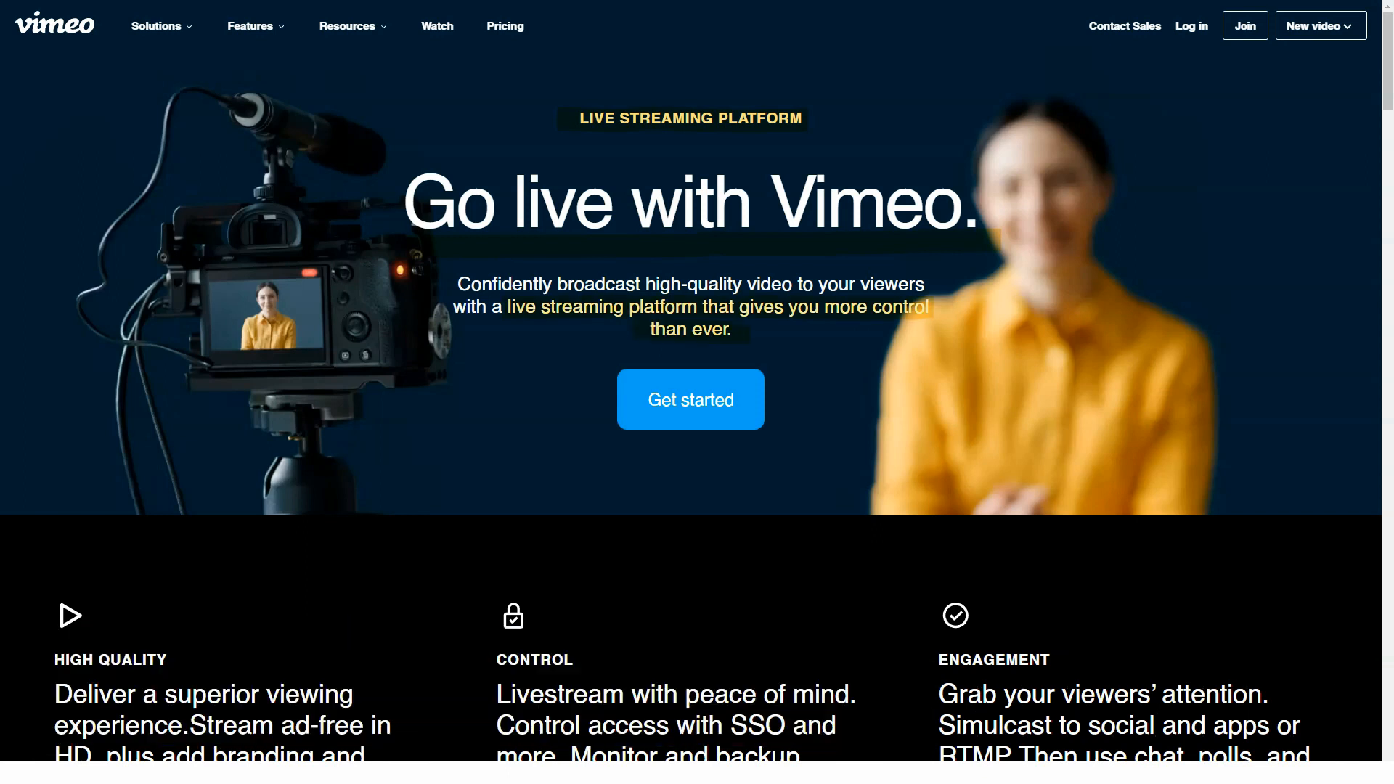
- Scroll Vimeo's live streaming page past the quality, control and engagement highlights to What is live streaming?
scroll("down", 3)
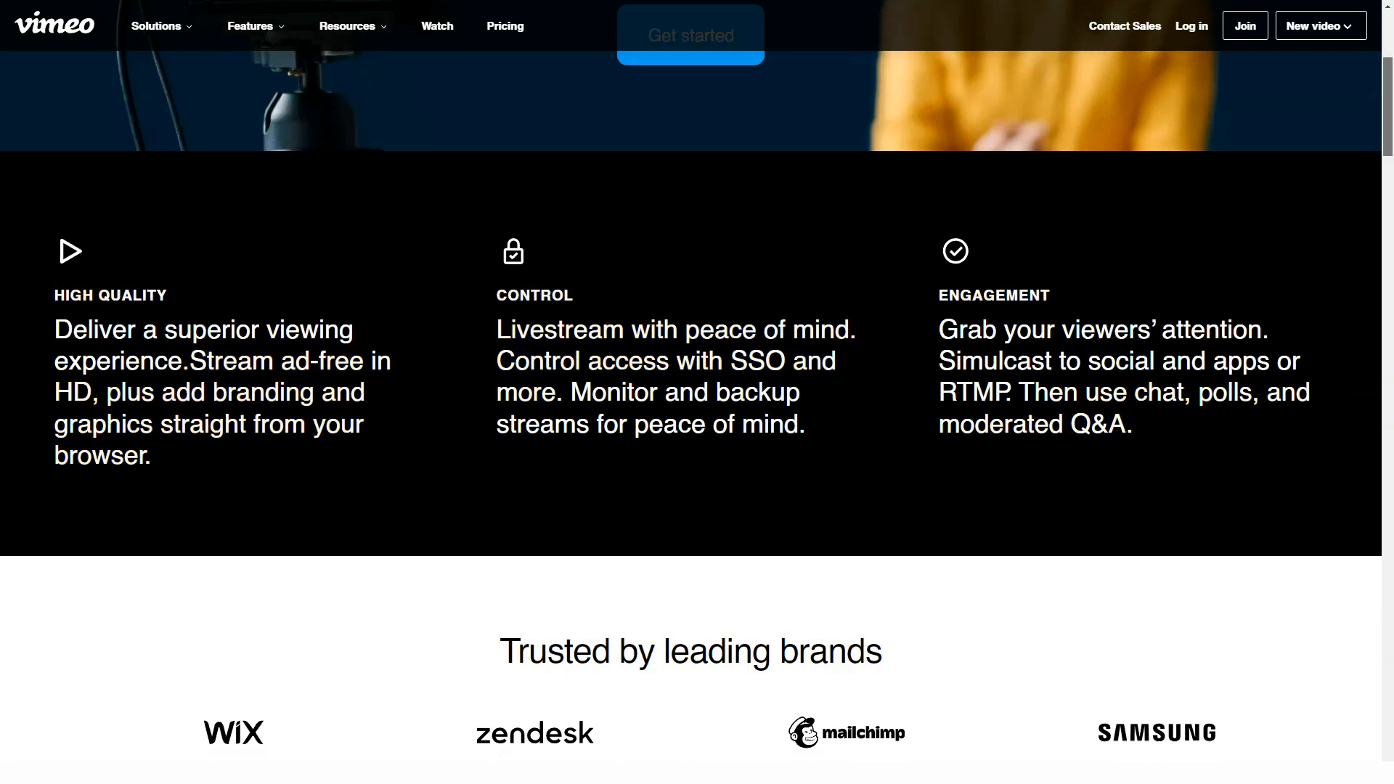
scroll("up", 3)
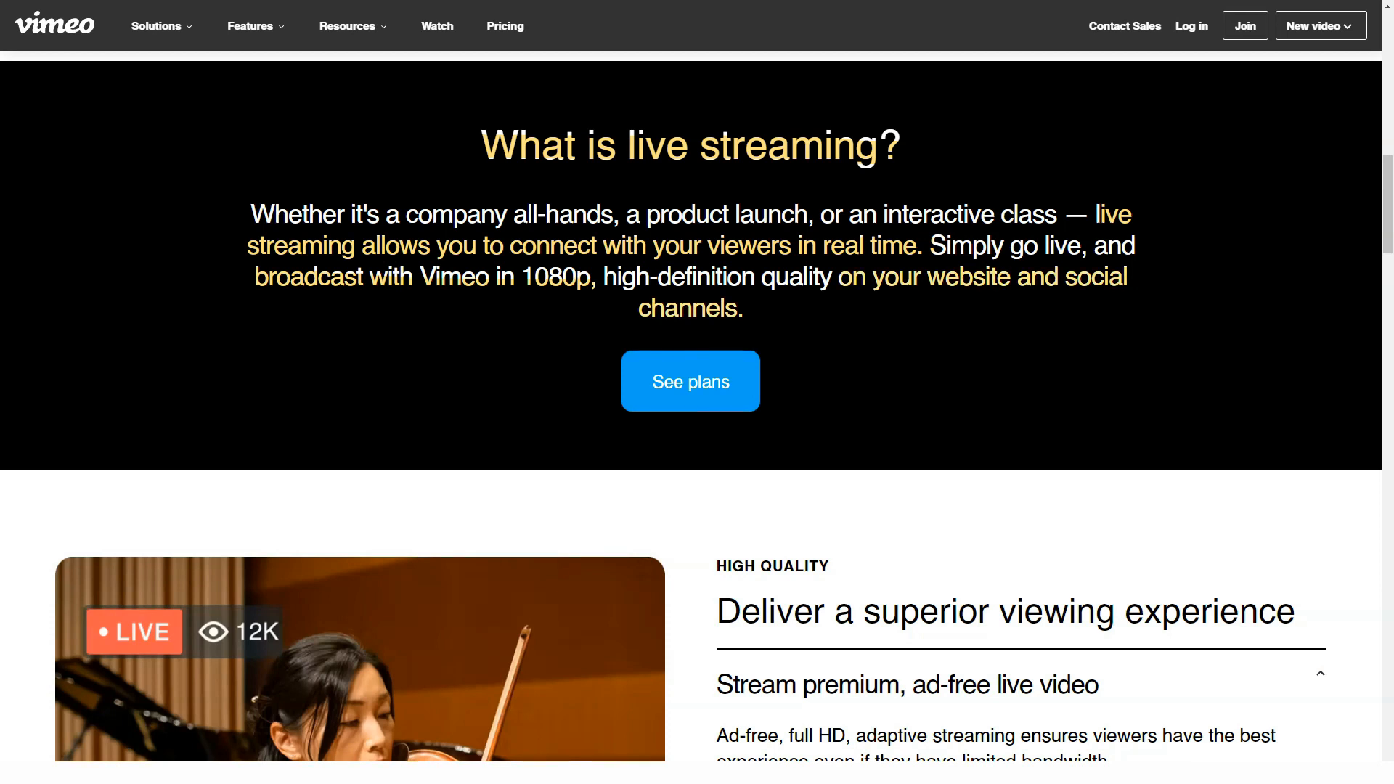
scroll("down", 3)
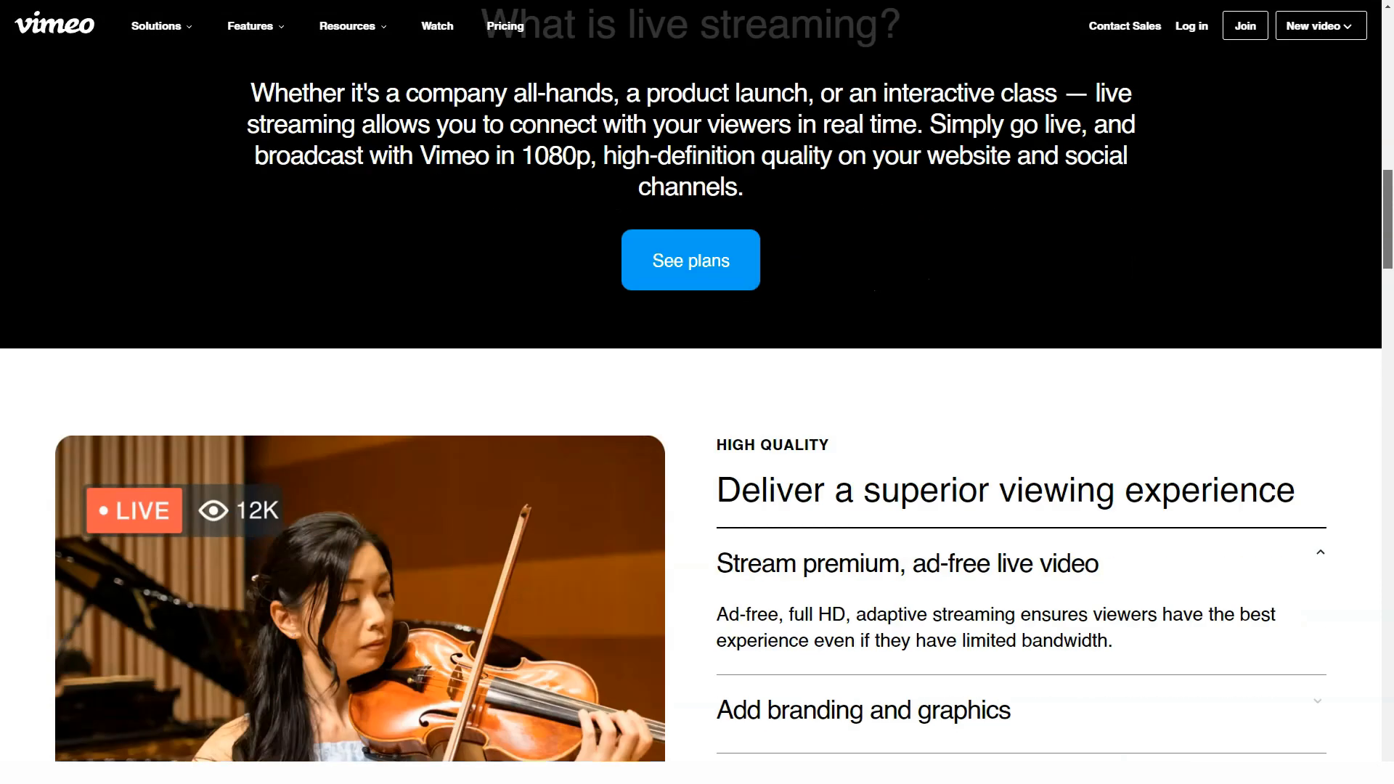
- Expand the High Quality accordion items through Stream from any device, then scroll toward Control
scroll("down", 3)
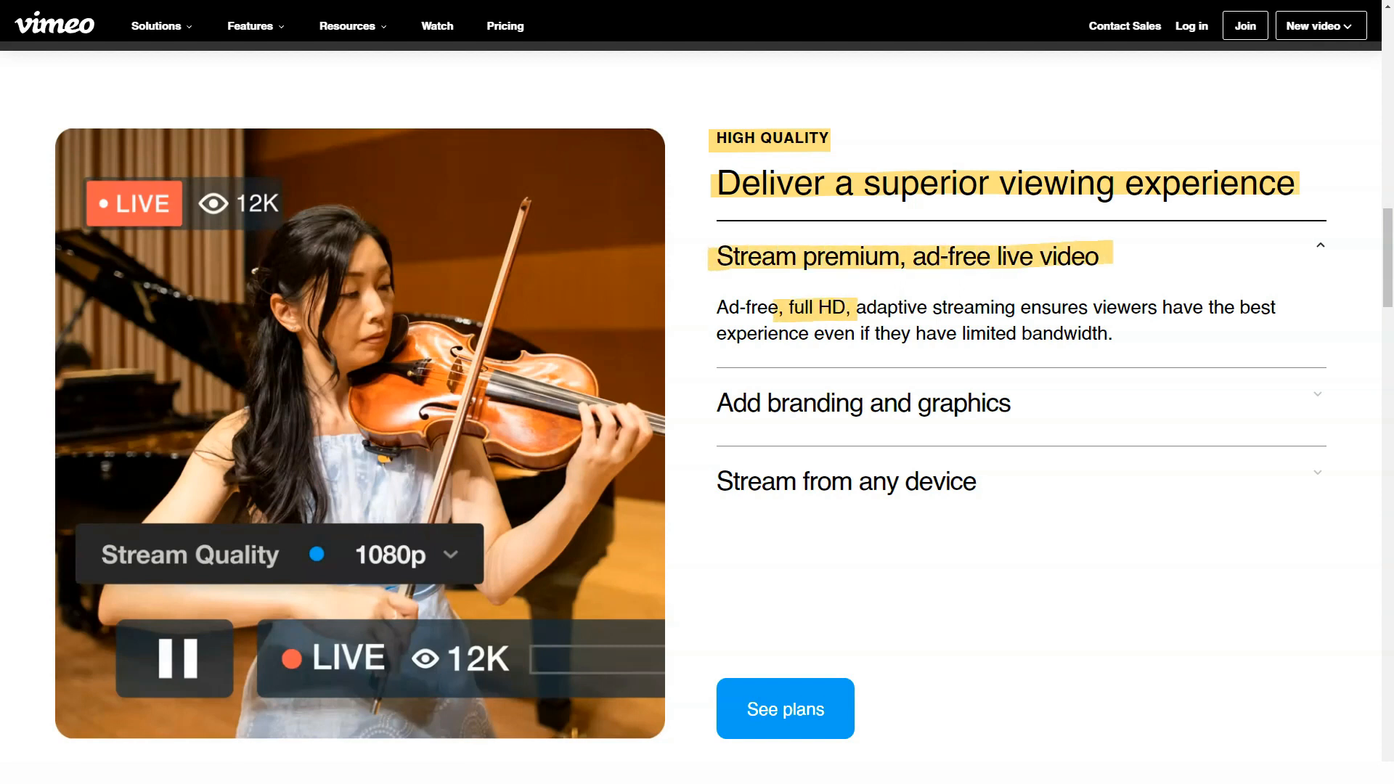
left_click(863, 403)
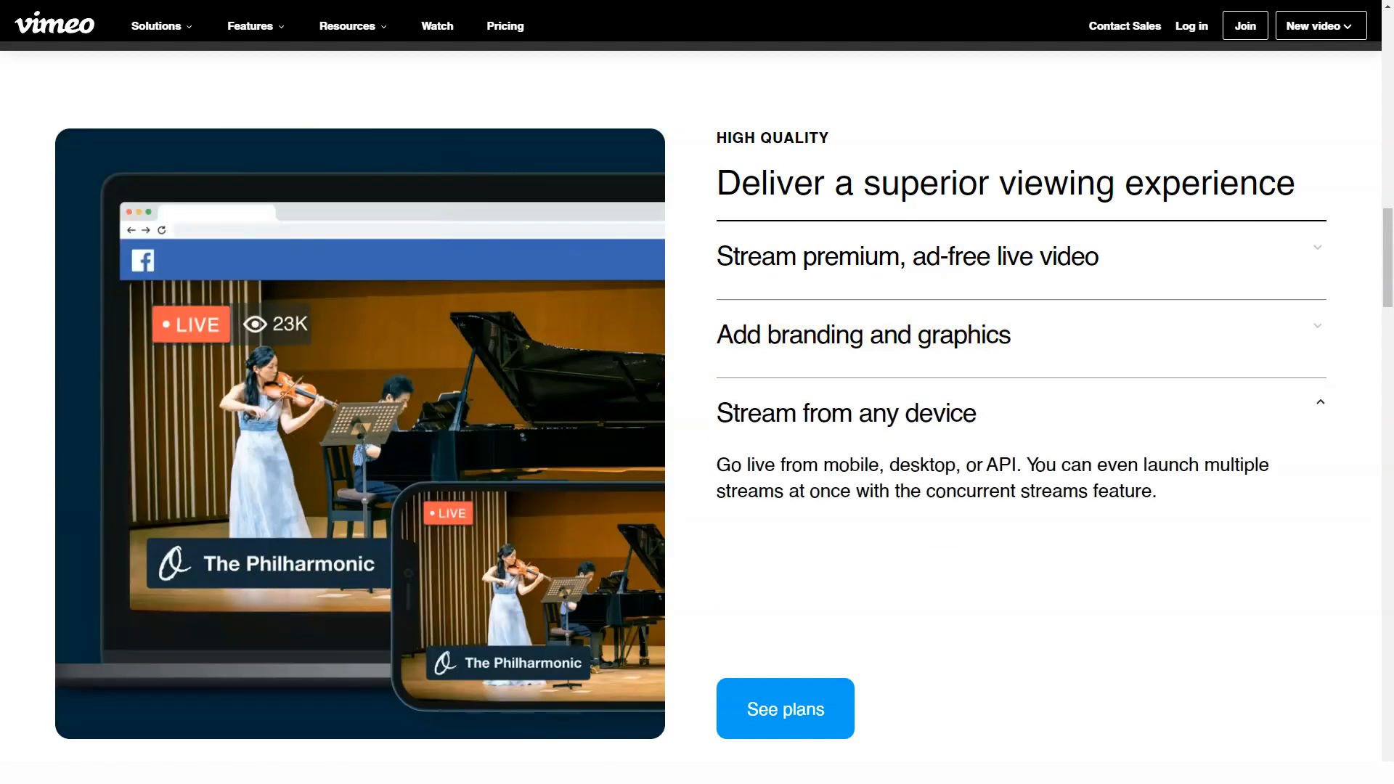
double_click(846, 413)
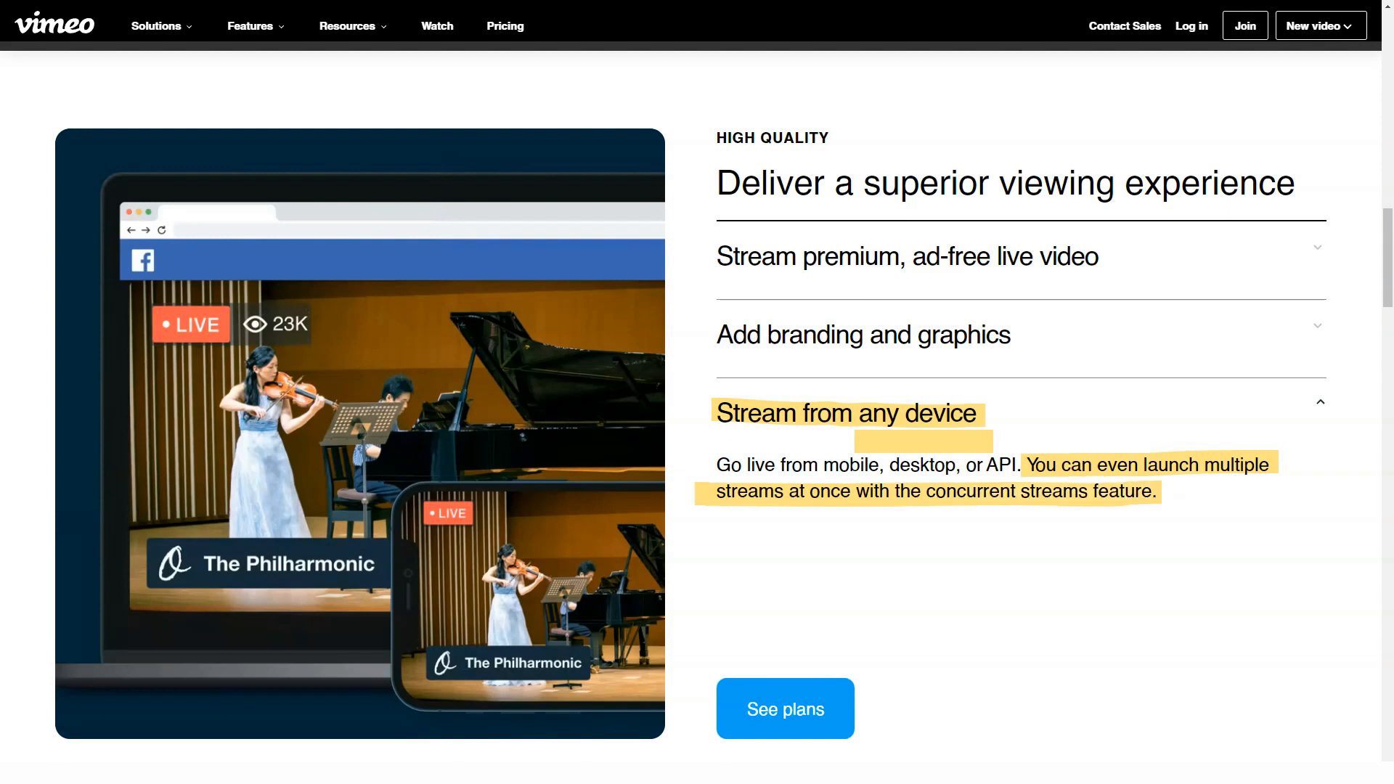
scroll("down", 3)
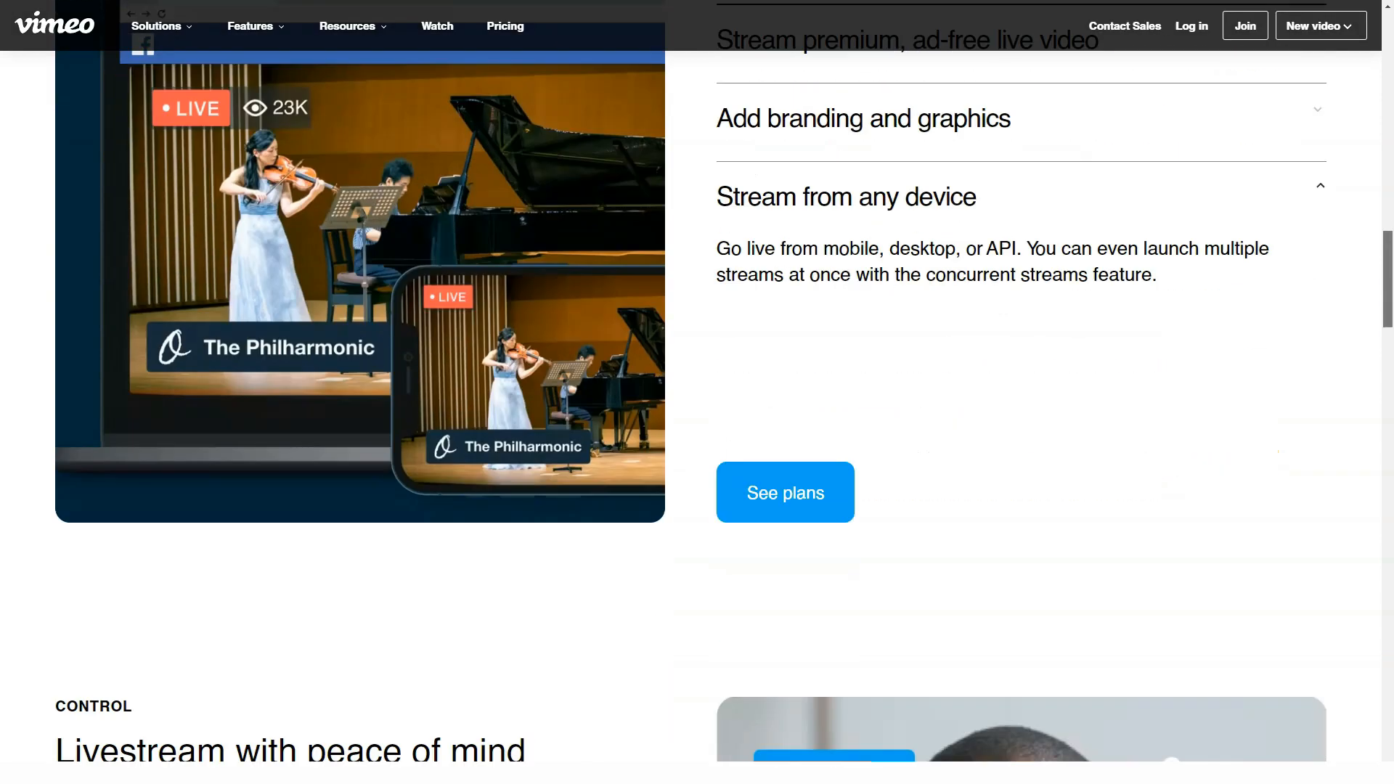
- Expand Stream privately and Monitor your stream in real time, then scroll to Engagement
scroll("down", 3)
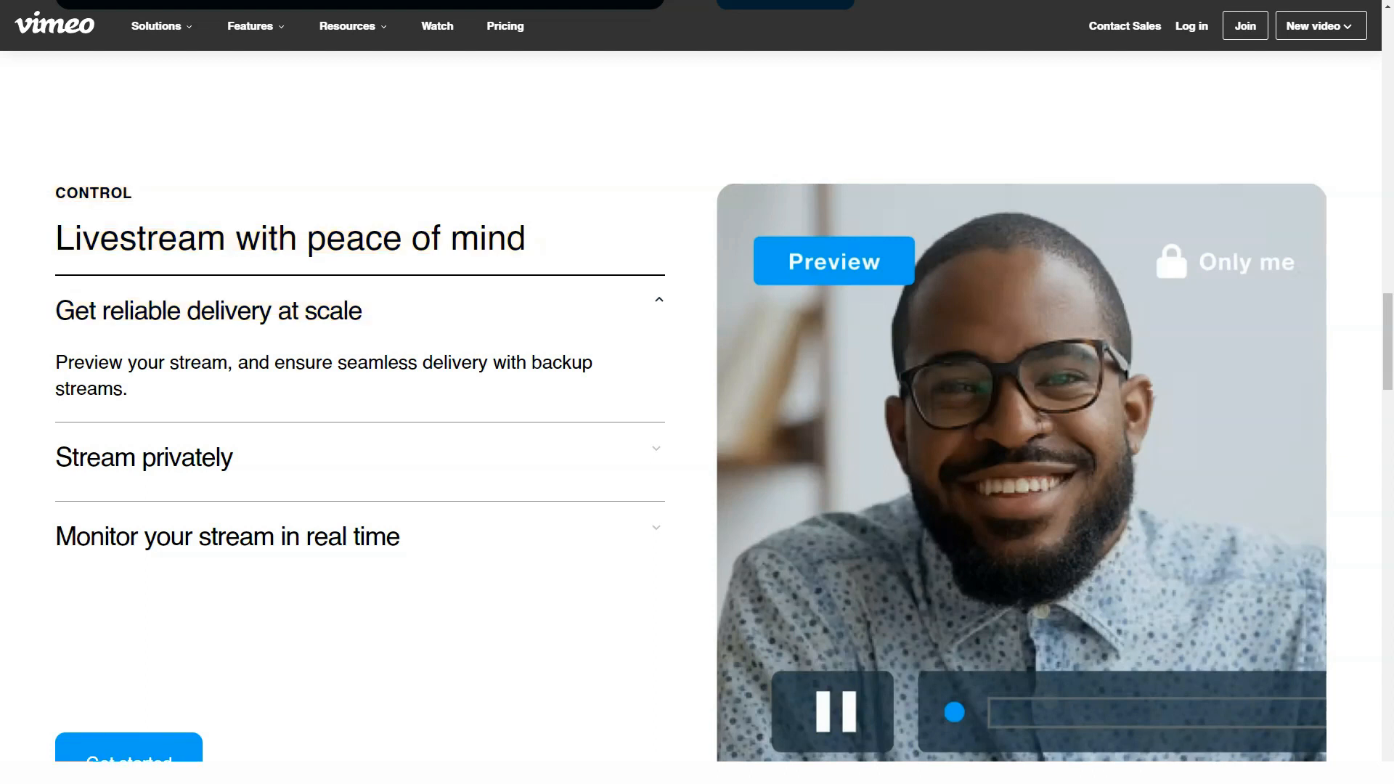
left_click(144, 457)
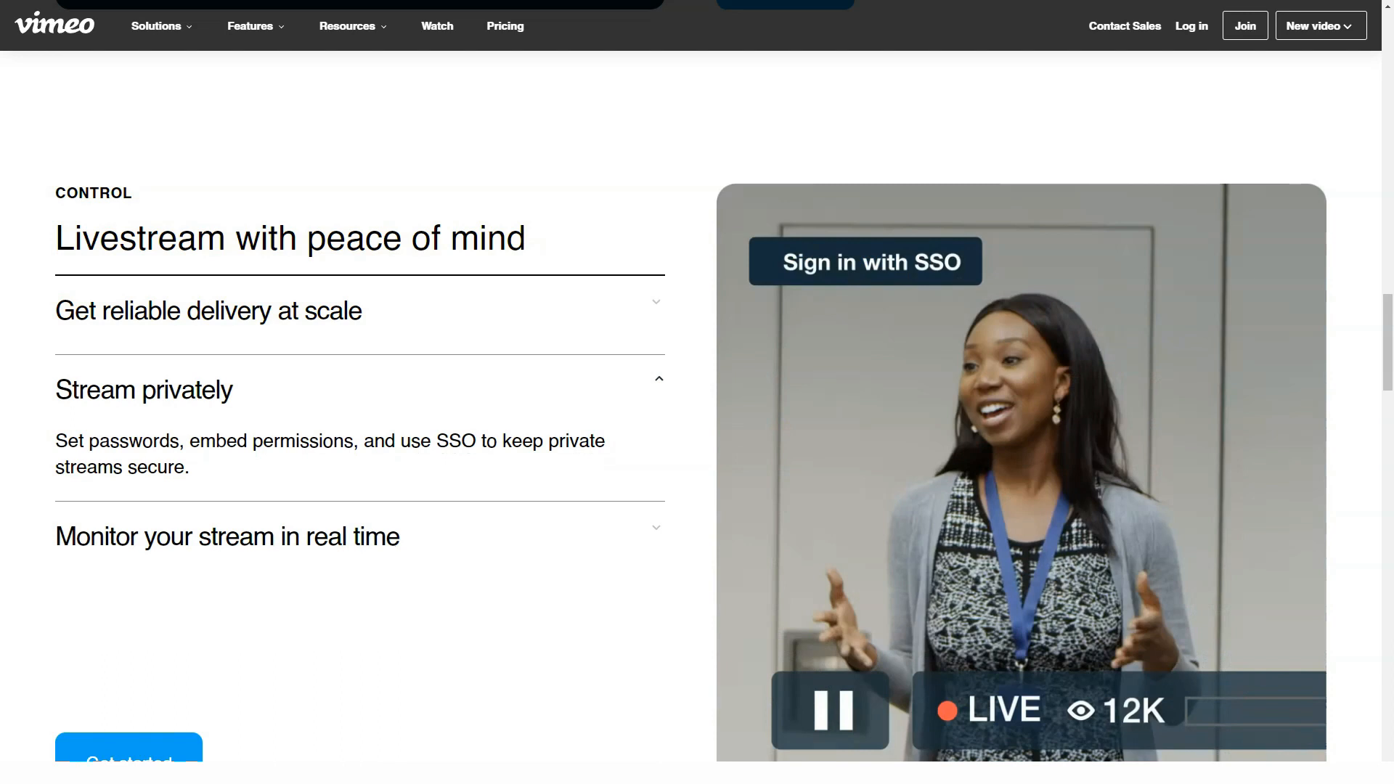
double_click(143, 389)
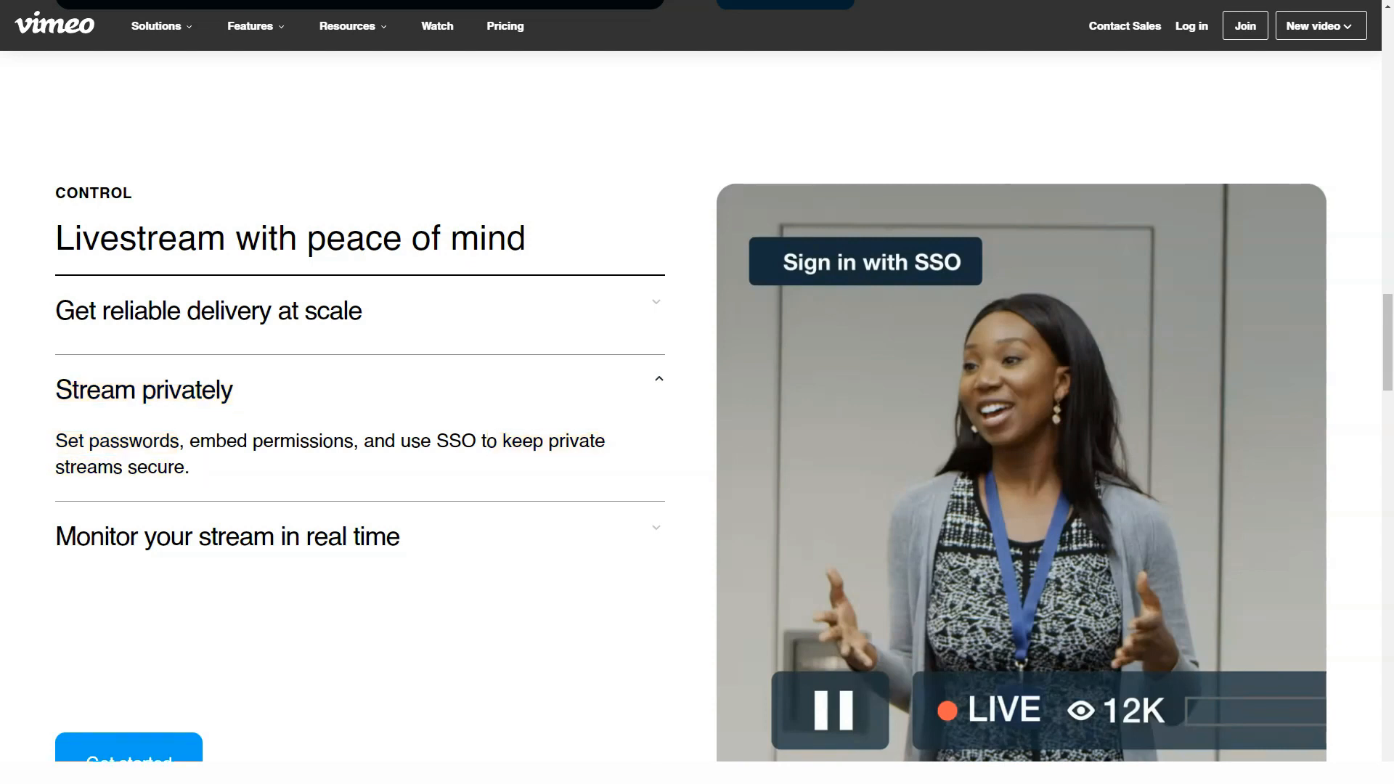
left_click(226, 536)
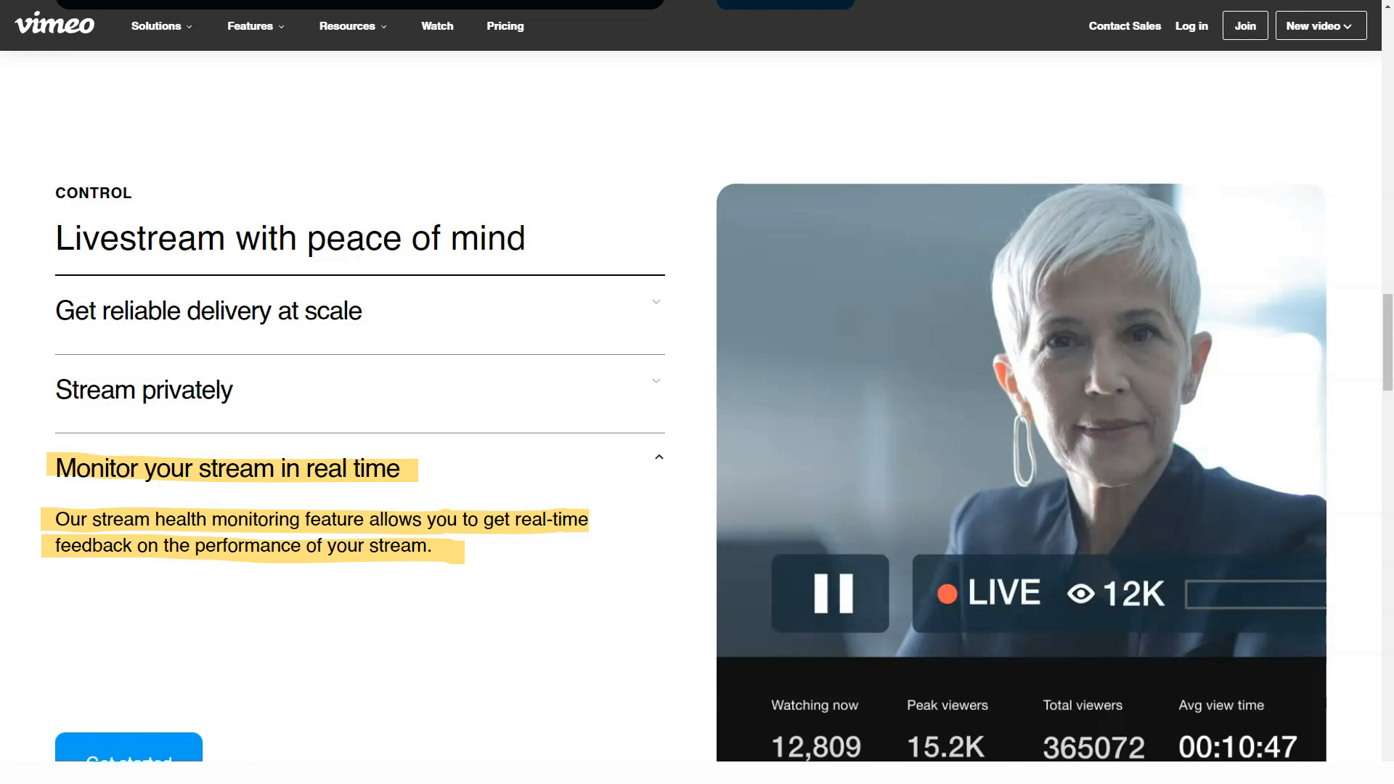
scroll("down", 3)
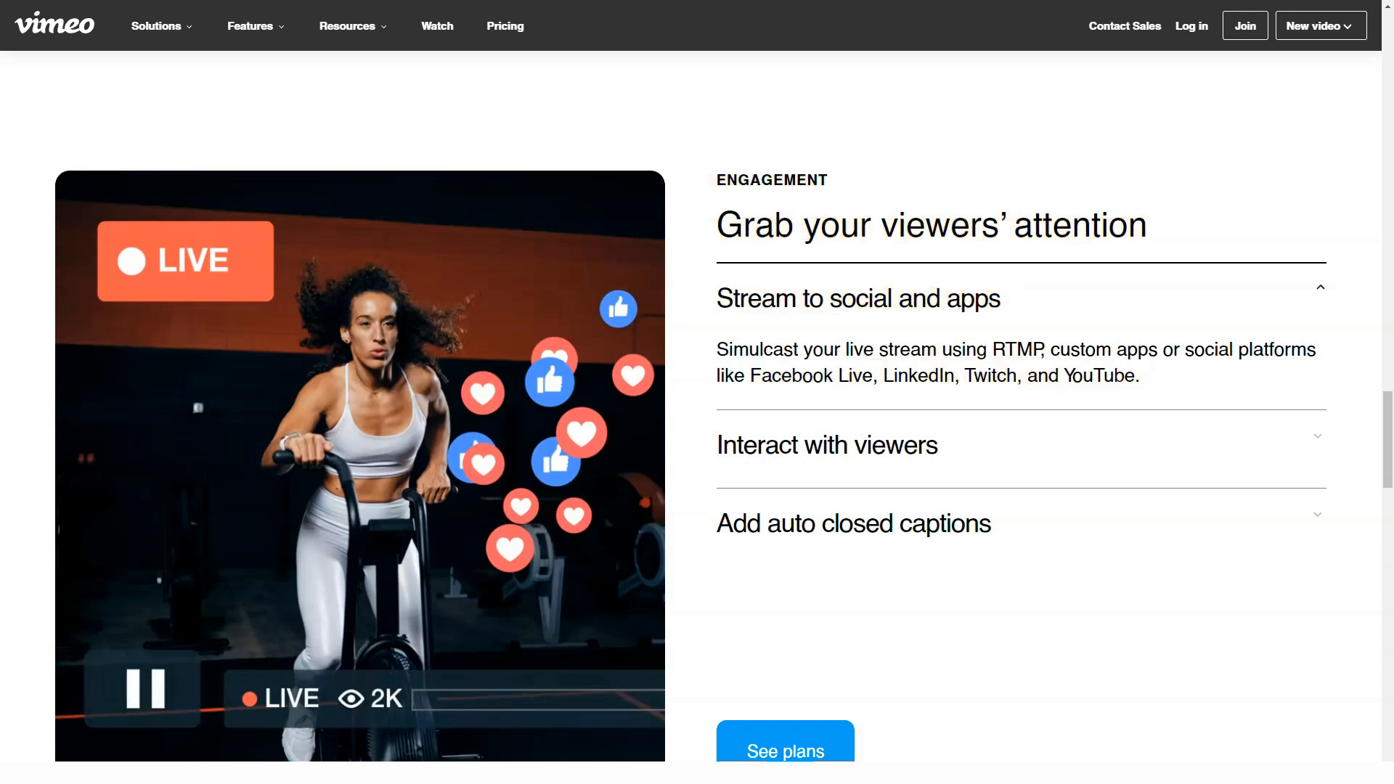
- Expand Interact with viewers and Add auto closed captions, then scroll down to the FAQ
left_click(827, 444)
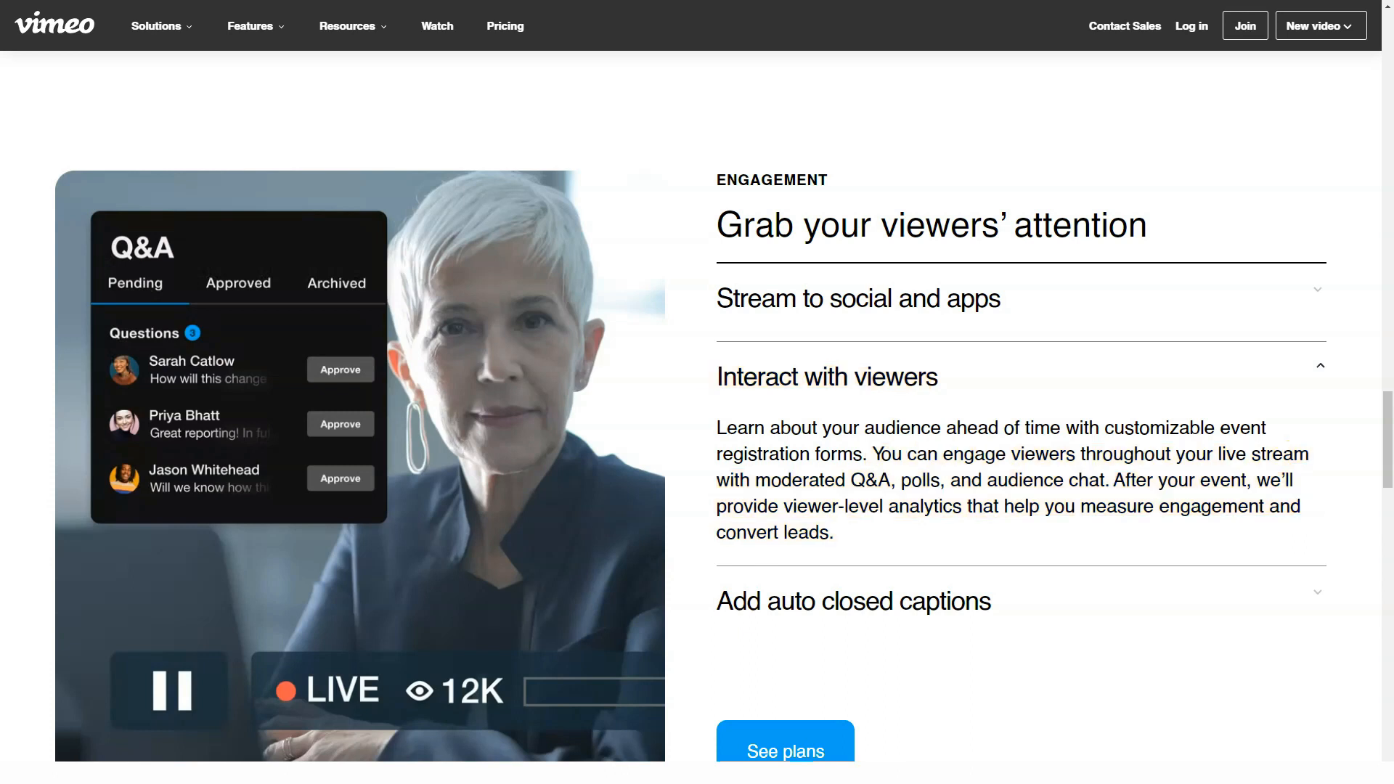
left_click(852, 601)
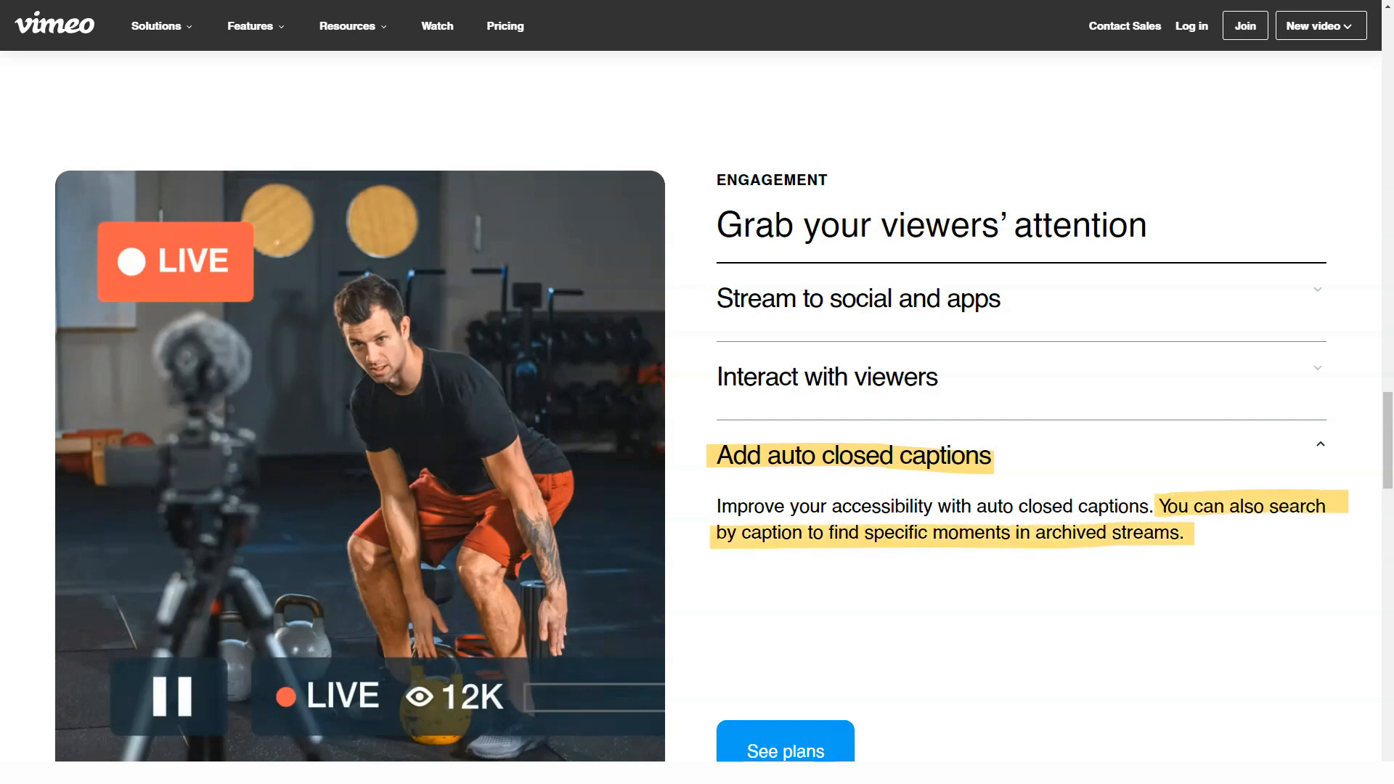
scroll("down", 3)
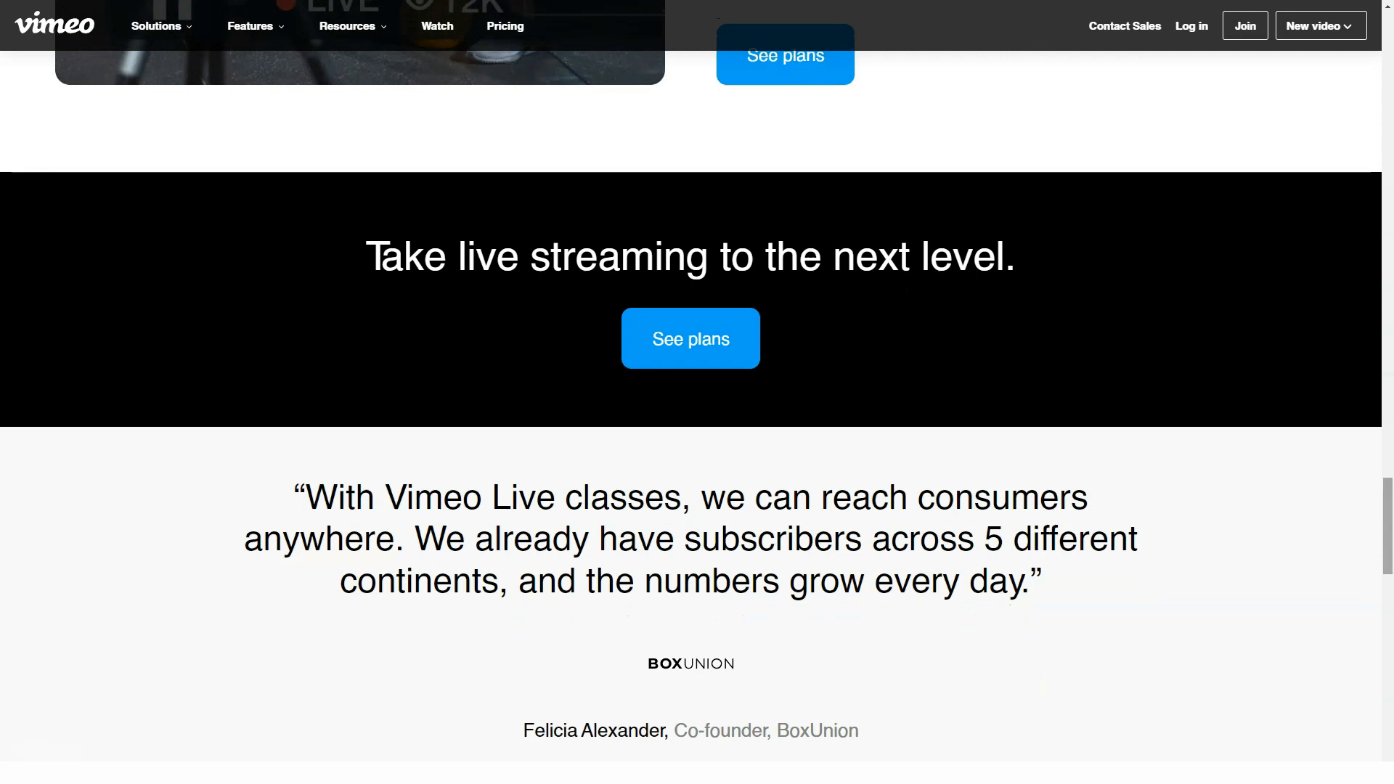
scroll("down", 3)
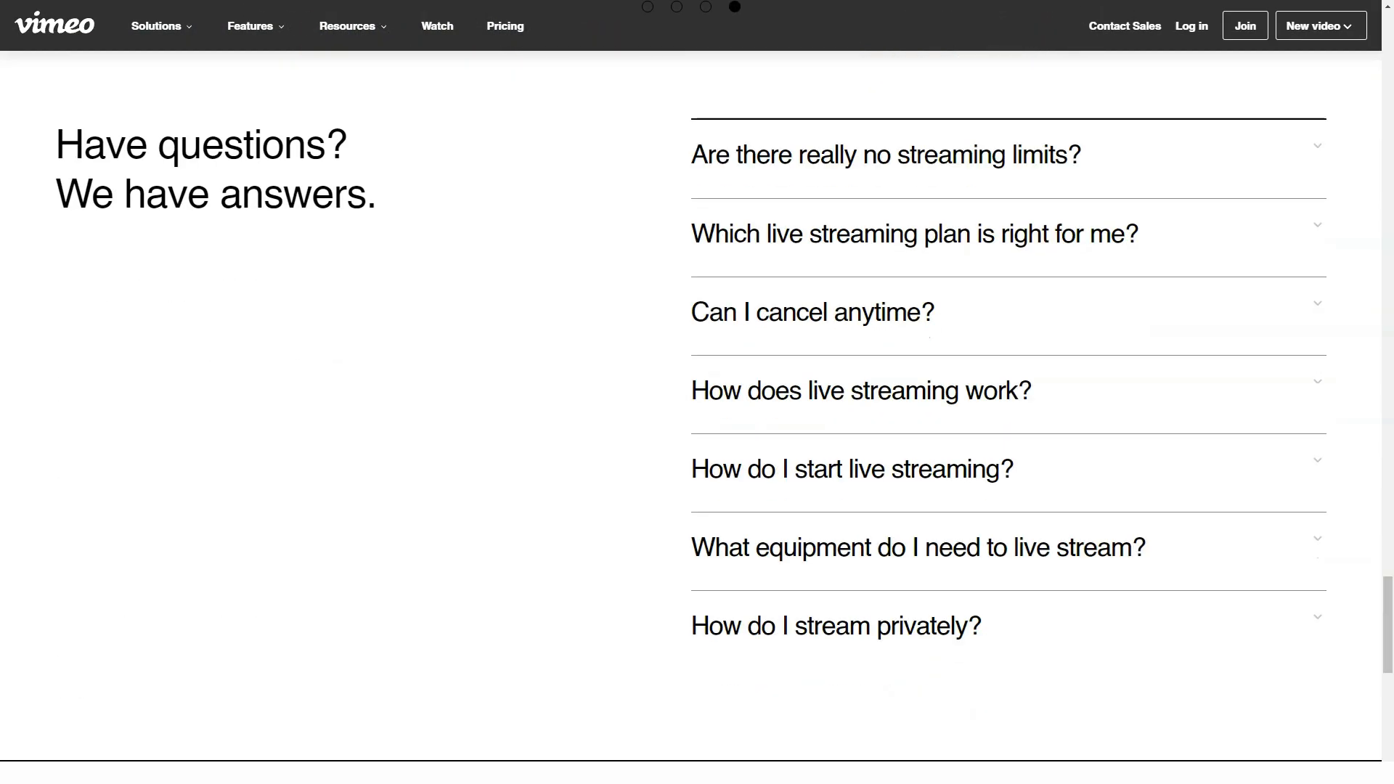